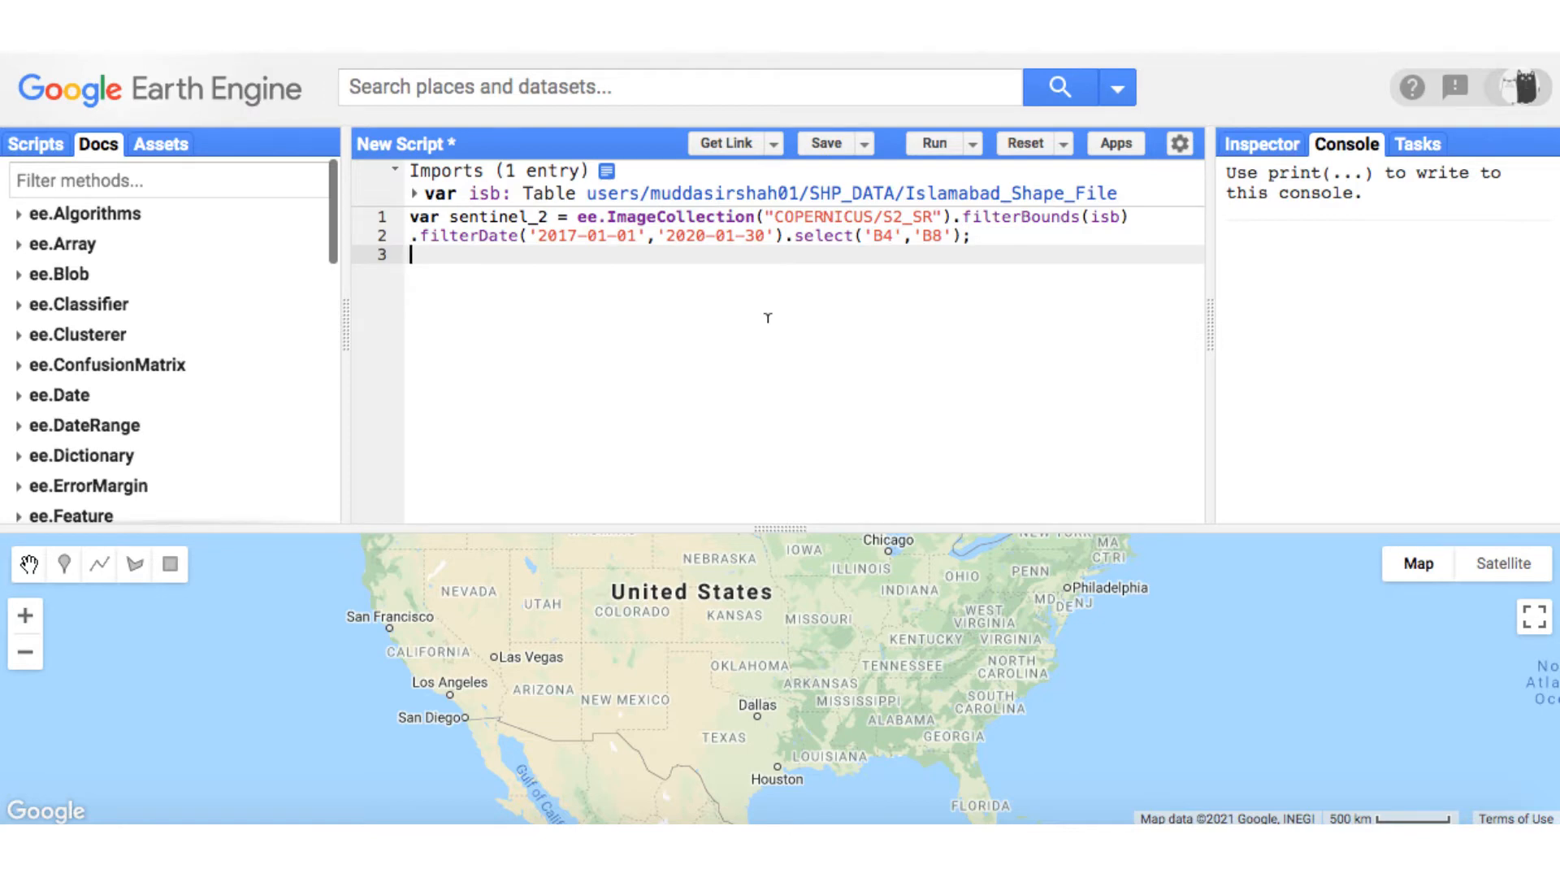
Insert the ui.Chart.image.series template as 'var chart' with its parameters unfilled
{"action": "type", "text": "ui."}
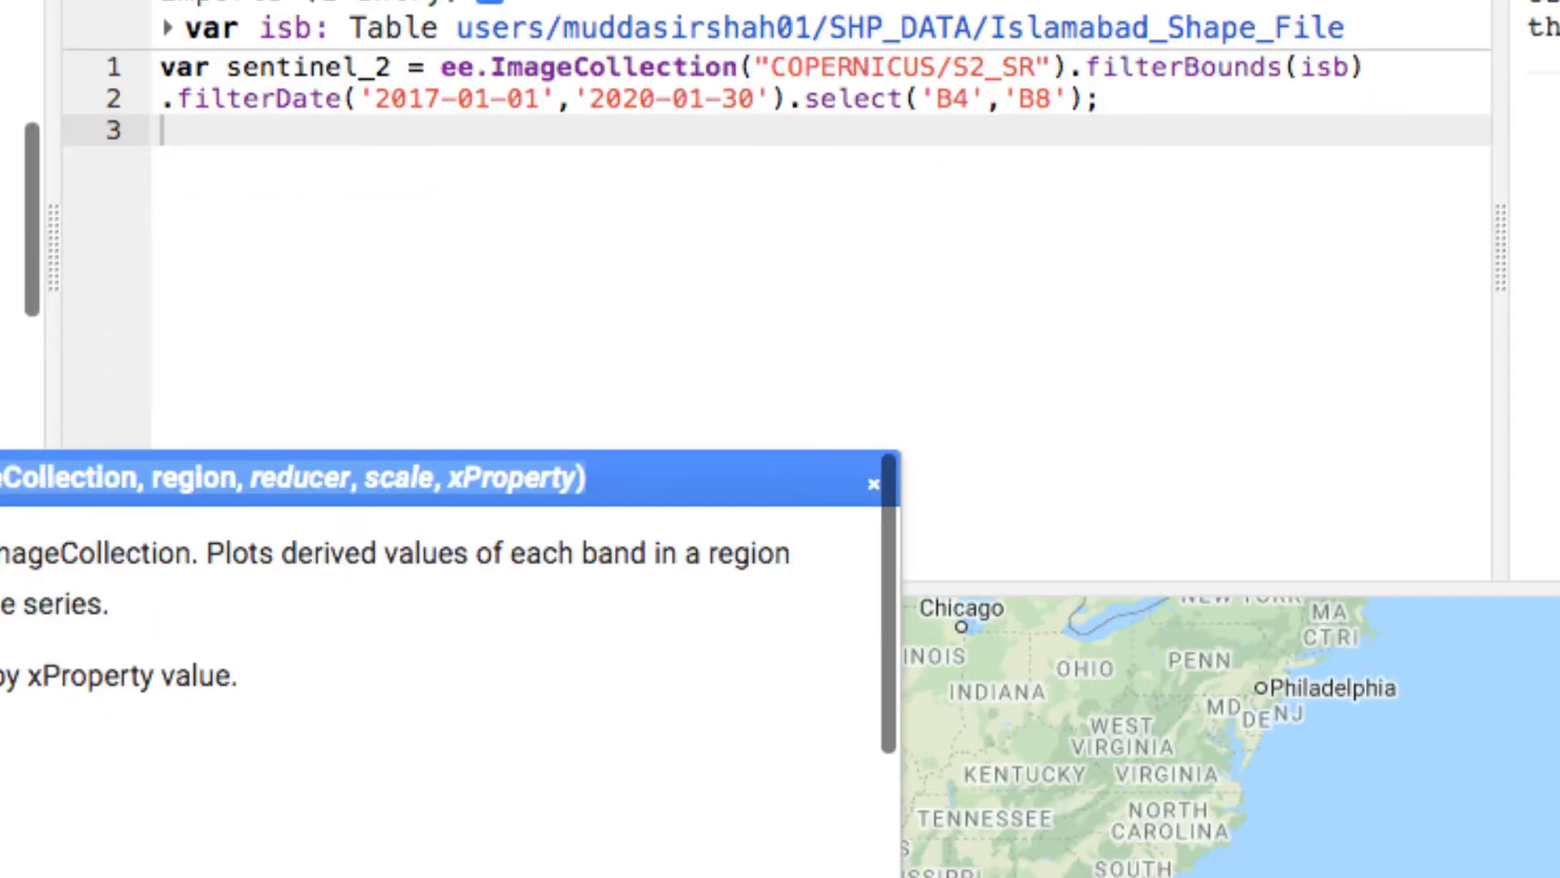
{"action": "type", "text": "var chart = ui.Chart.image.series({"}
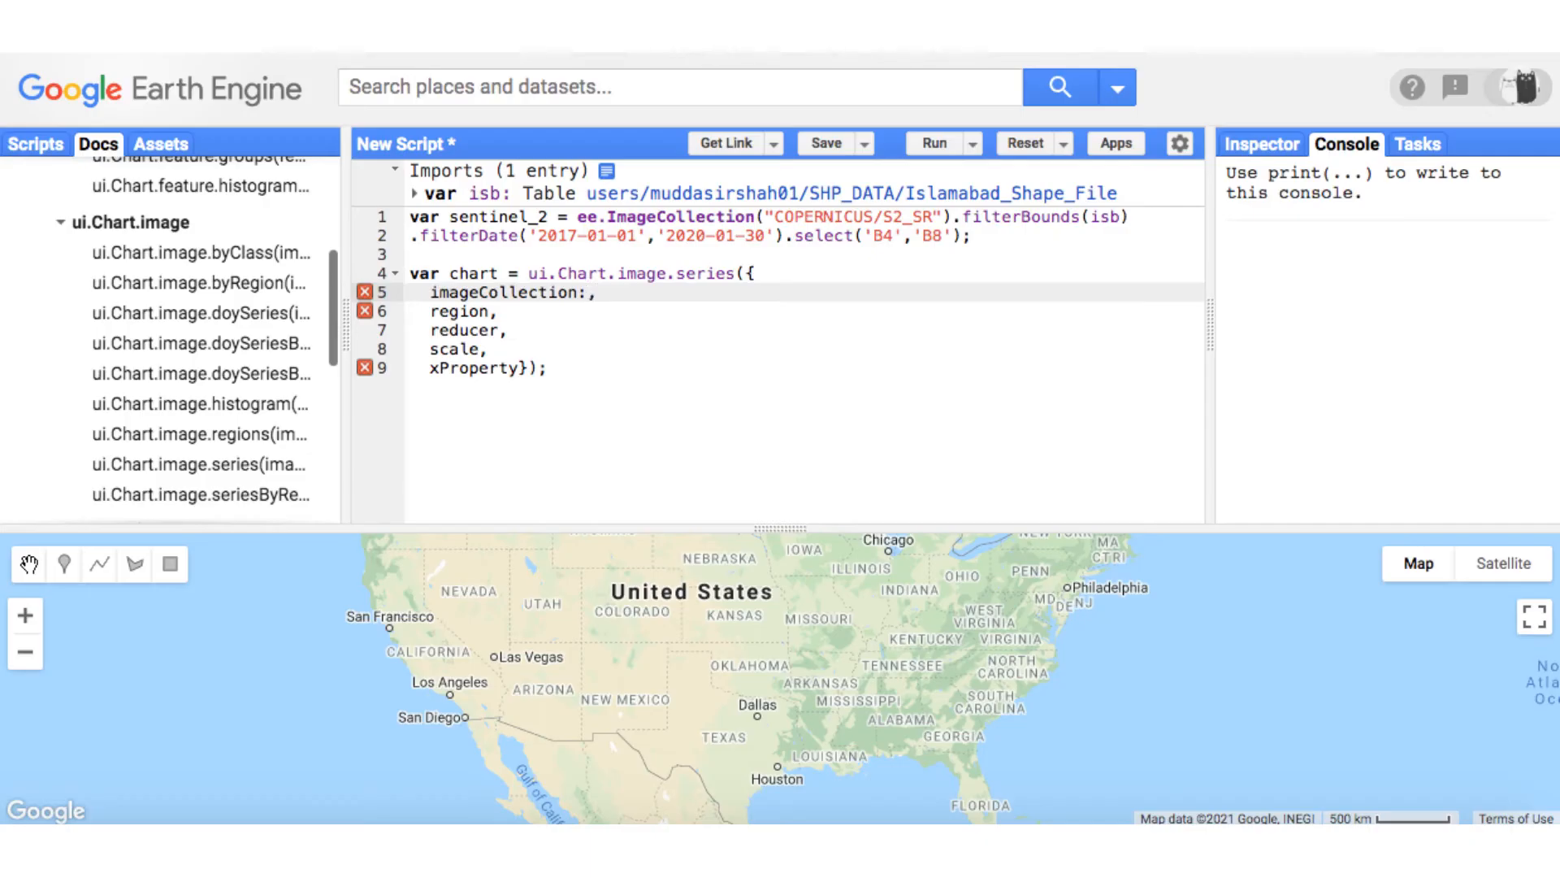
Fill the chart with imageCollection sentinel_2, region isb, ee.Reducer.mean() and scale 10, dropping xProperty
{"action": "type", "text": "sentinel_2"}
{"action": "left_click", "coordinate": [805, 311]}
{"action": "type", "text": ": isb"}
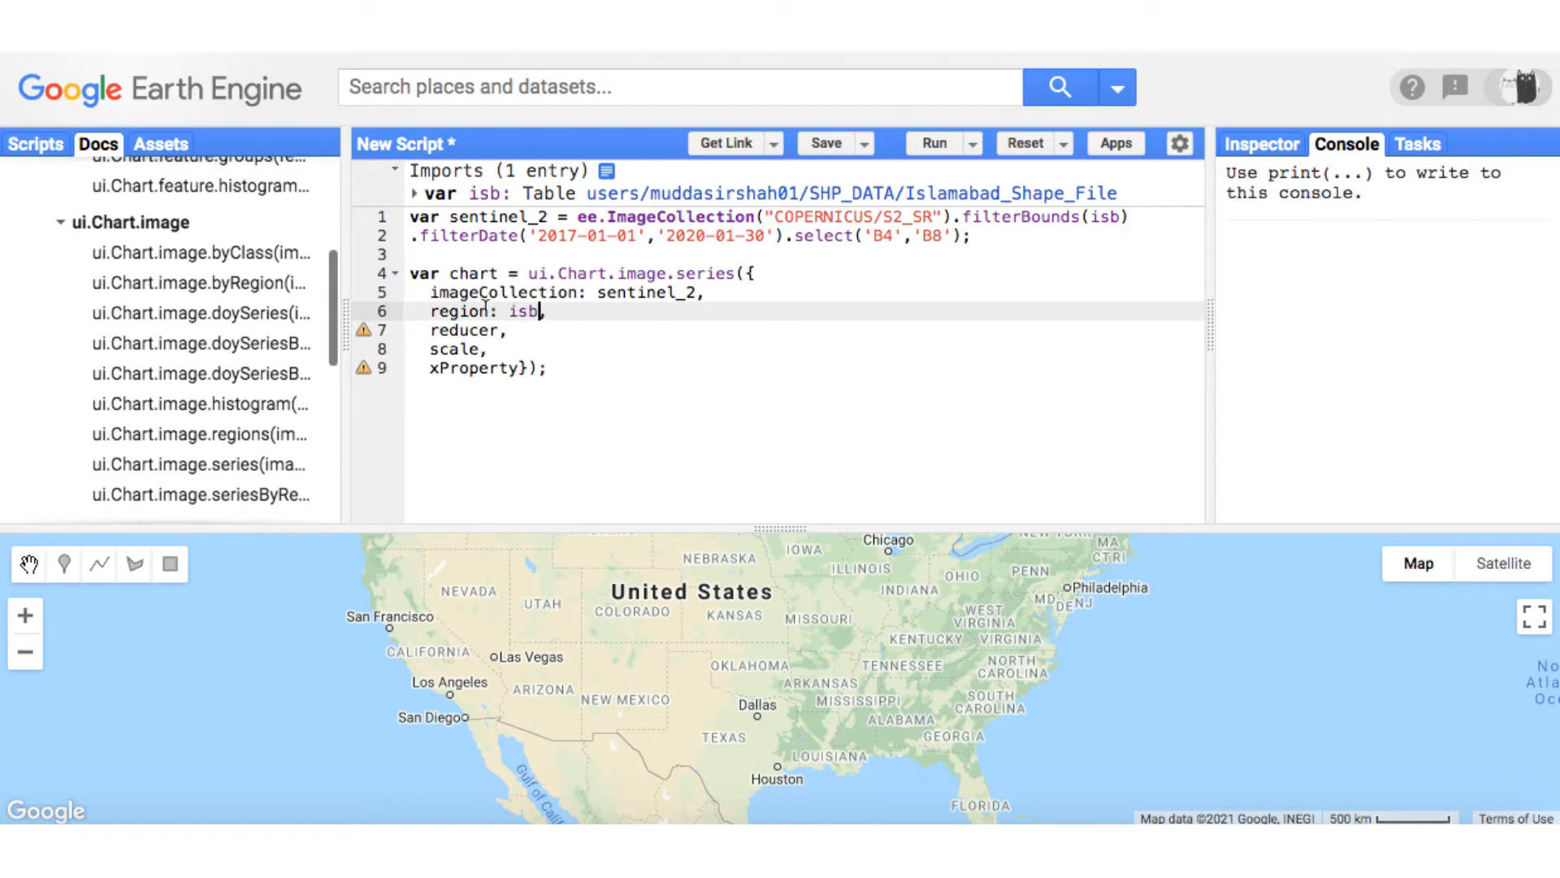
{"action": "type", "text": "ee"}
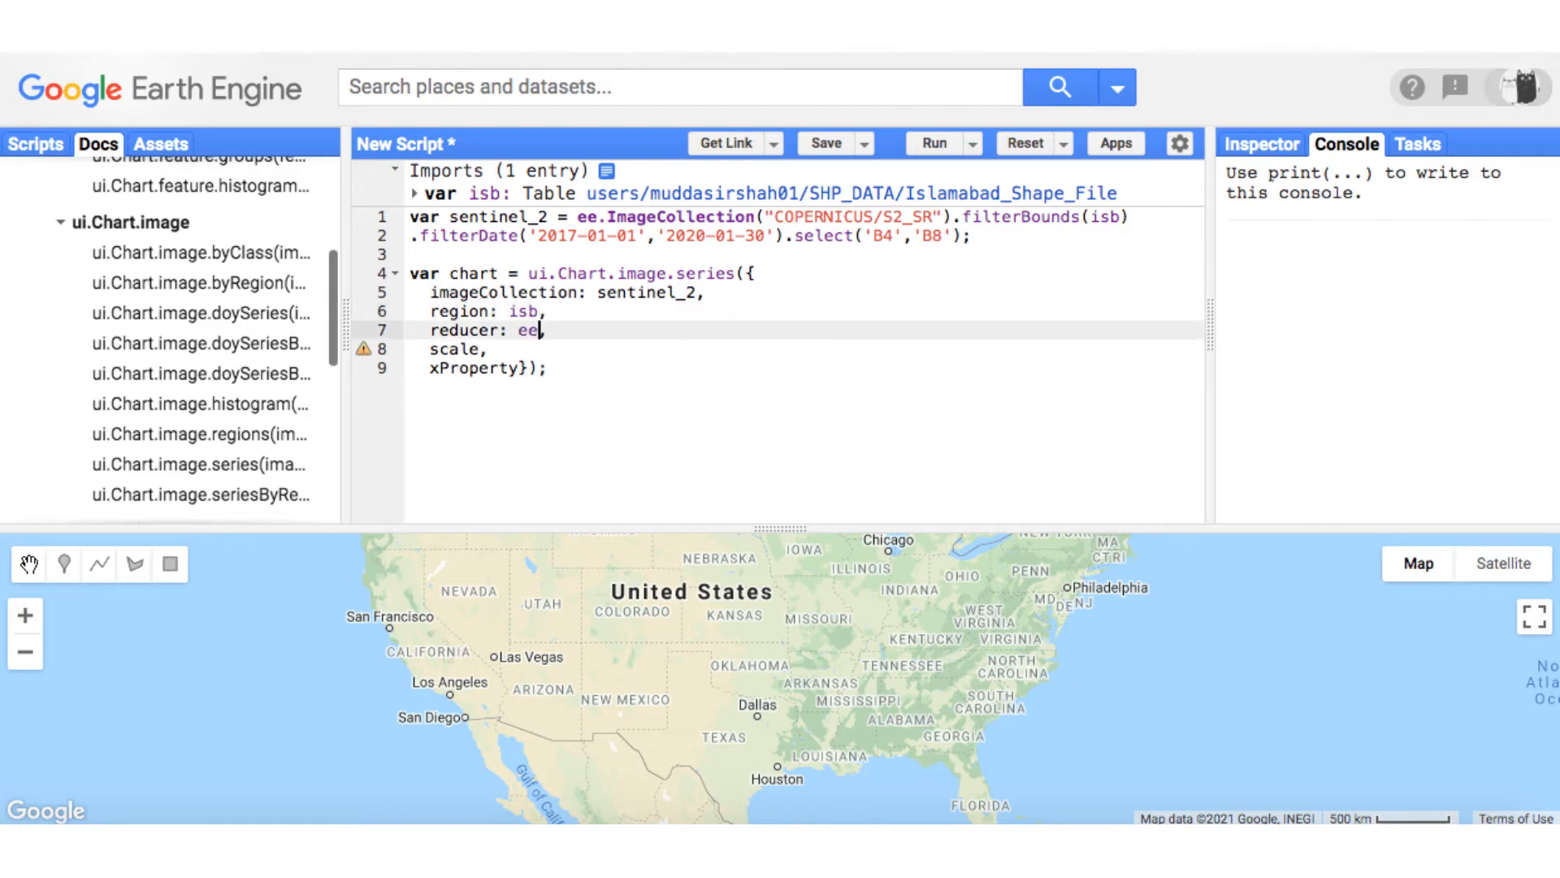
{"action": "type", "text": "Reducer."}
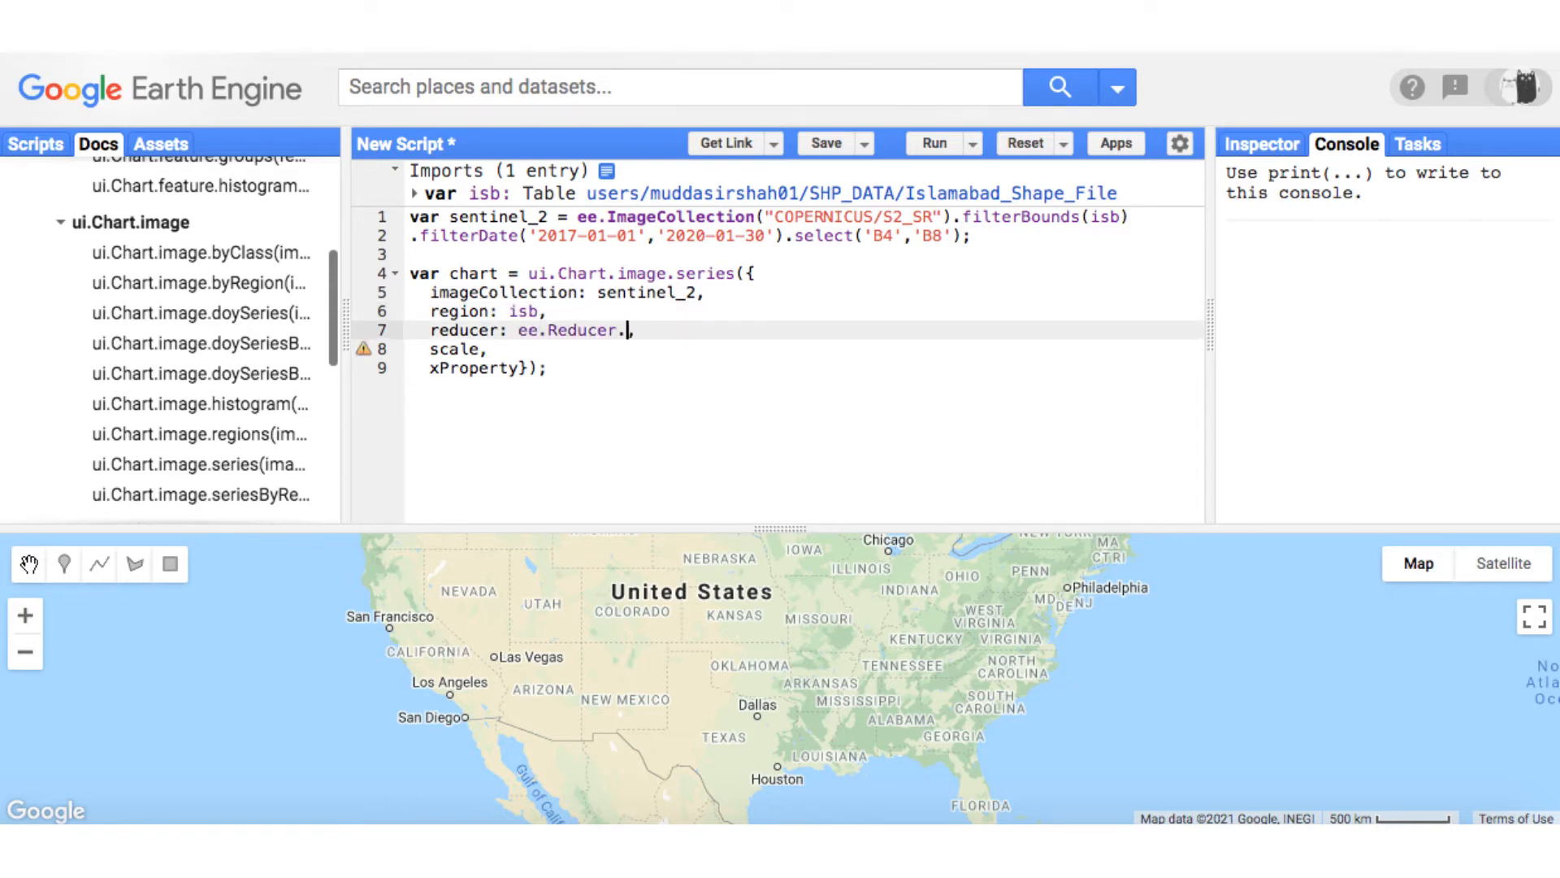
{"action": "type", "text": "mean(),"}
{"action": "left_click", "coordinate": [807, 348]}
{"action": "type", "text": ": 10"}
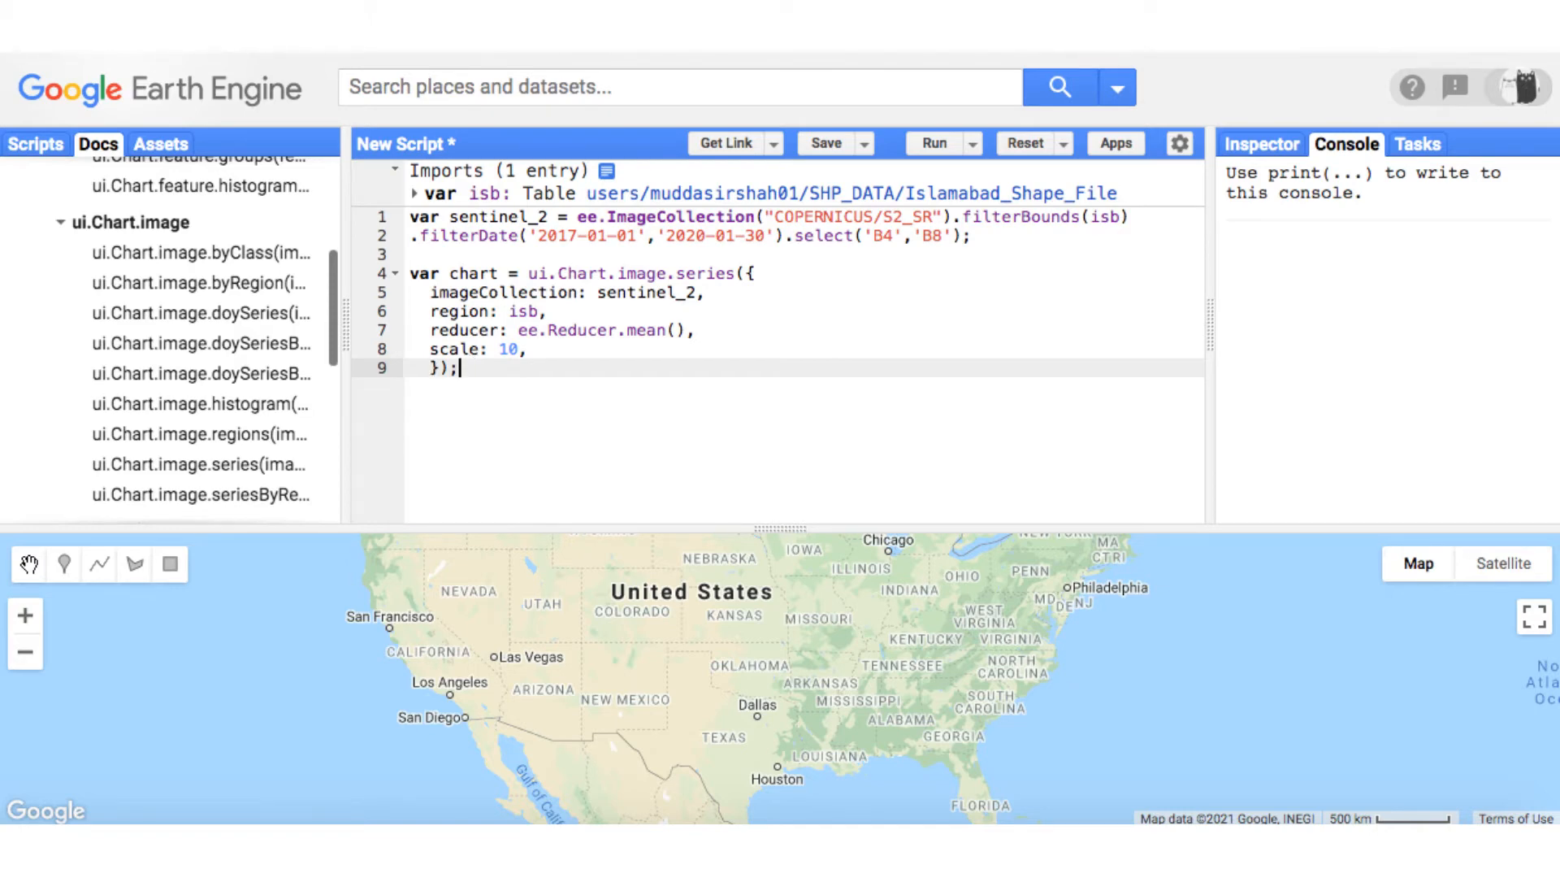
{"action": "key", "text": "Enter"}
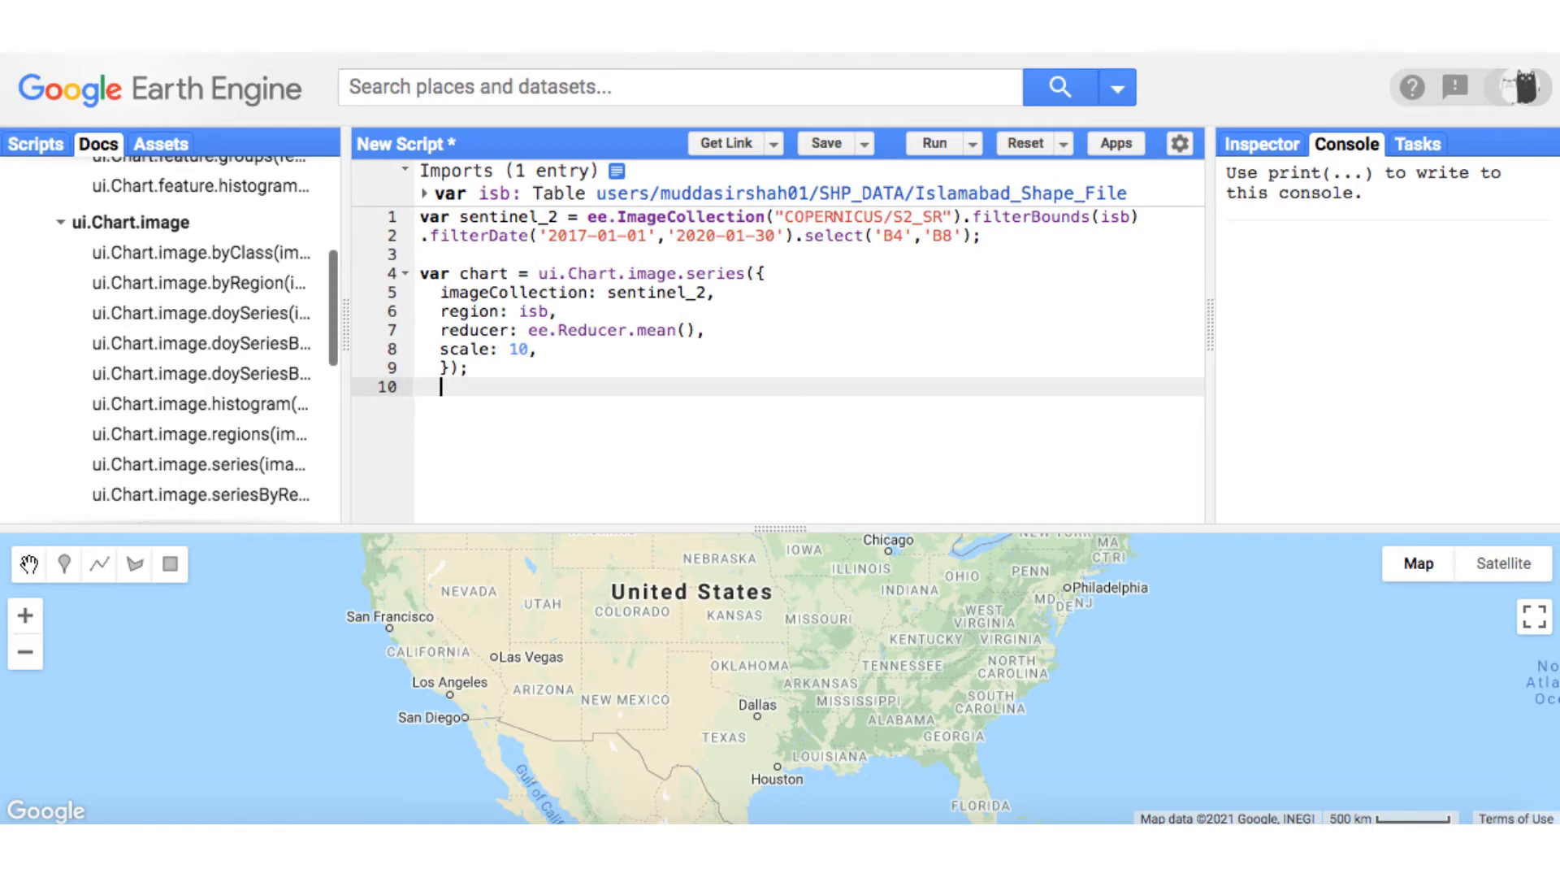
{"action": "key", "text": "Enter"}
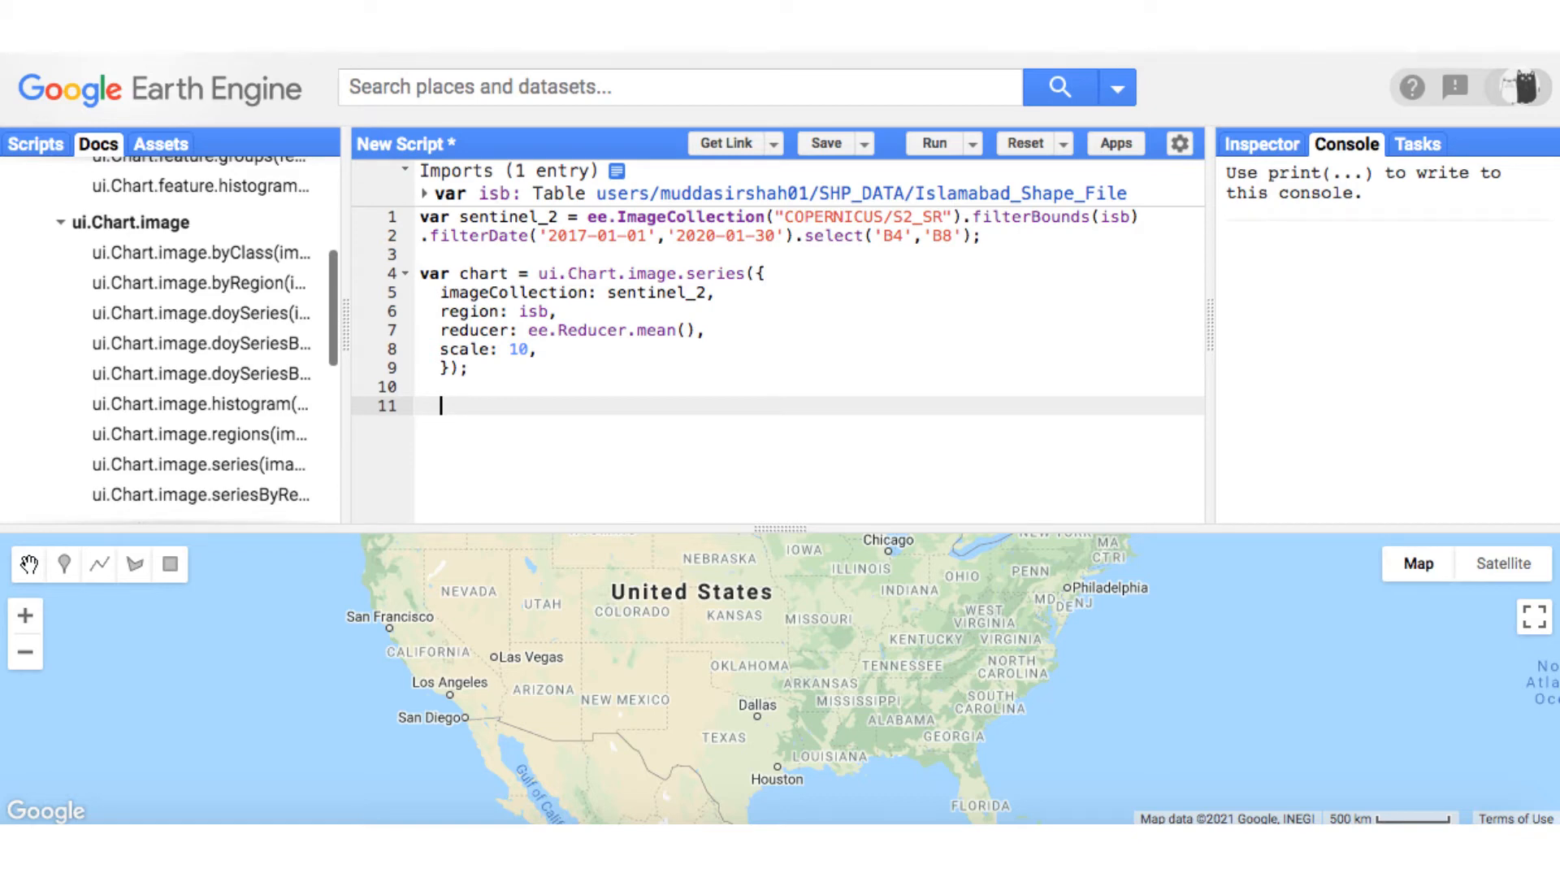
Run print(chart), which reports a too-many-pixels error in the Console
{"action": "left_click", "coordinate": [933, 143]}
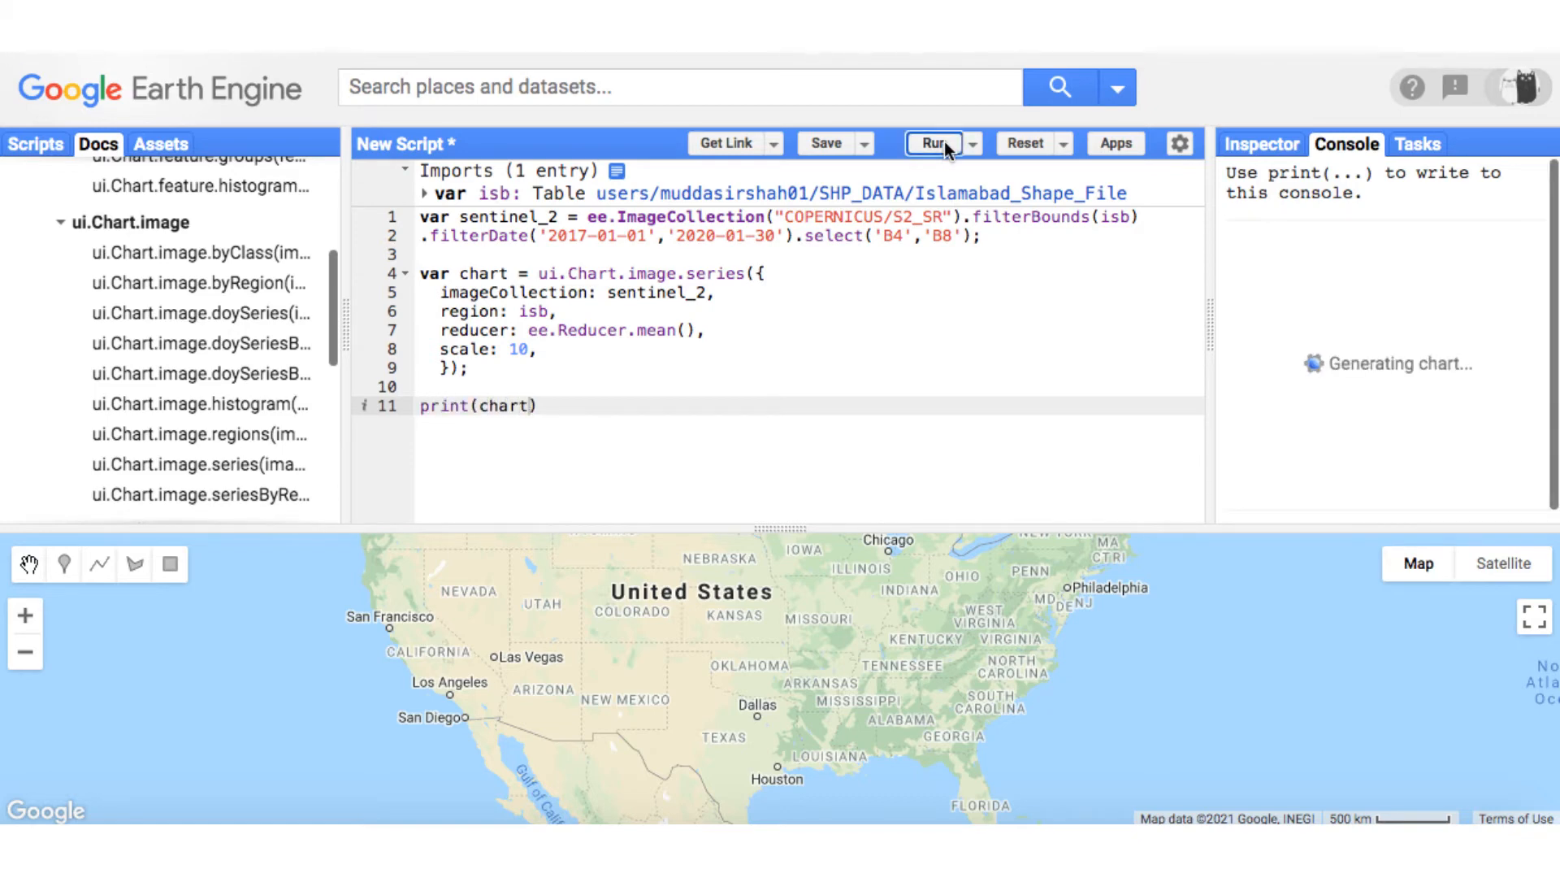
{"action": "left_click", "coordinate": [933, 143]}
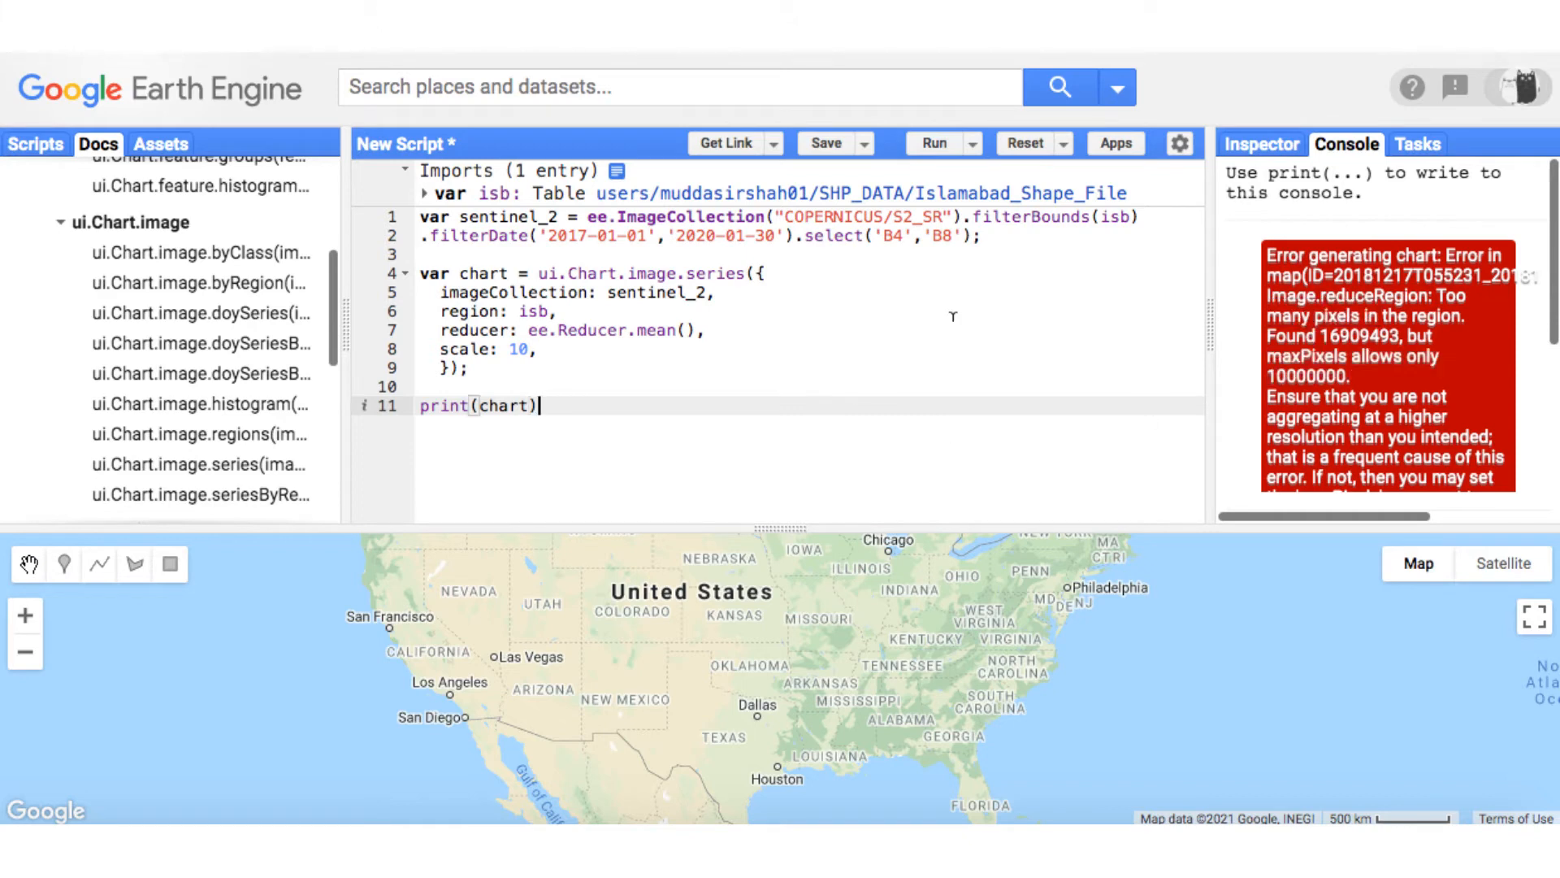
{"action": "mouse_move", "coordinate": [975, 272]}
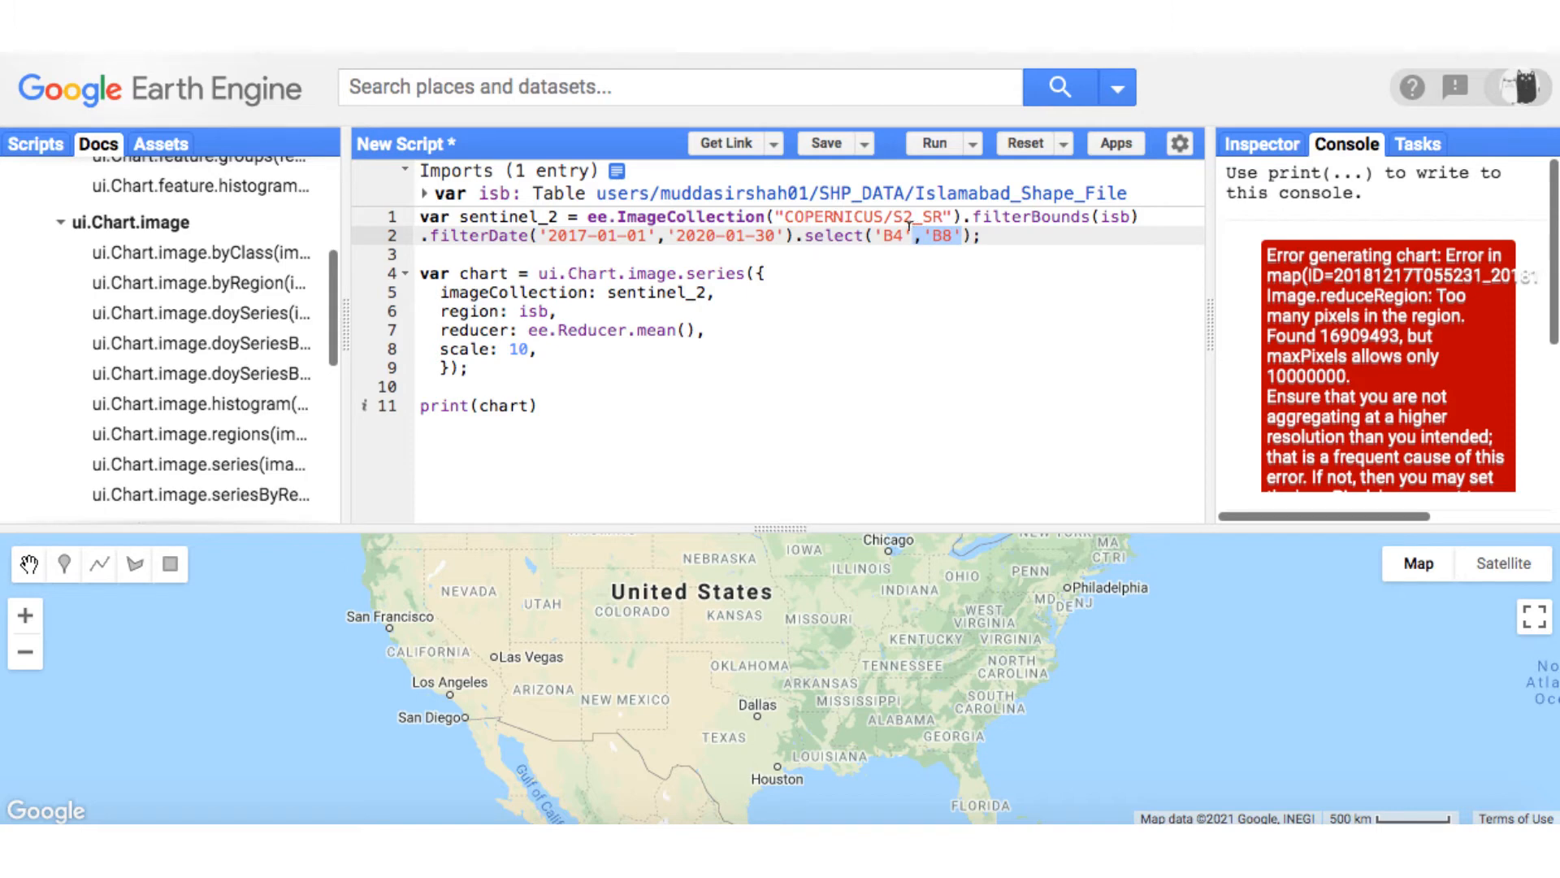
Chart B4 alone, then restore 'B8' with scale 30 to chart both band means
{"action": "left_click", "coordinate": [934, 143]}
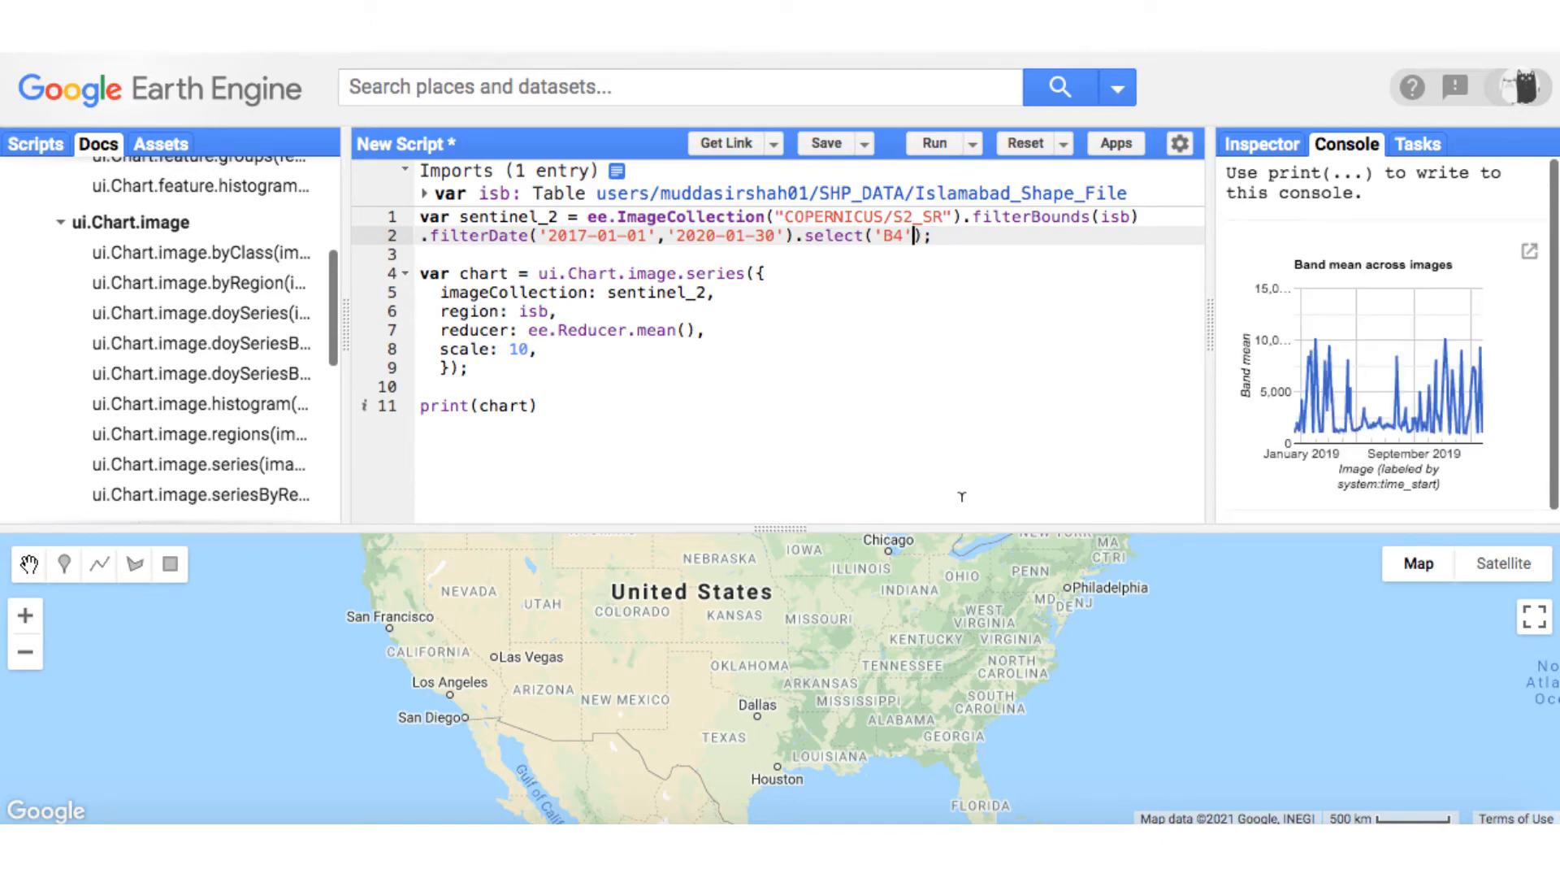
{"action": "type", "text": ","}
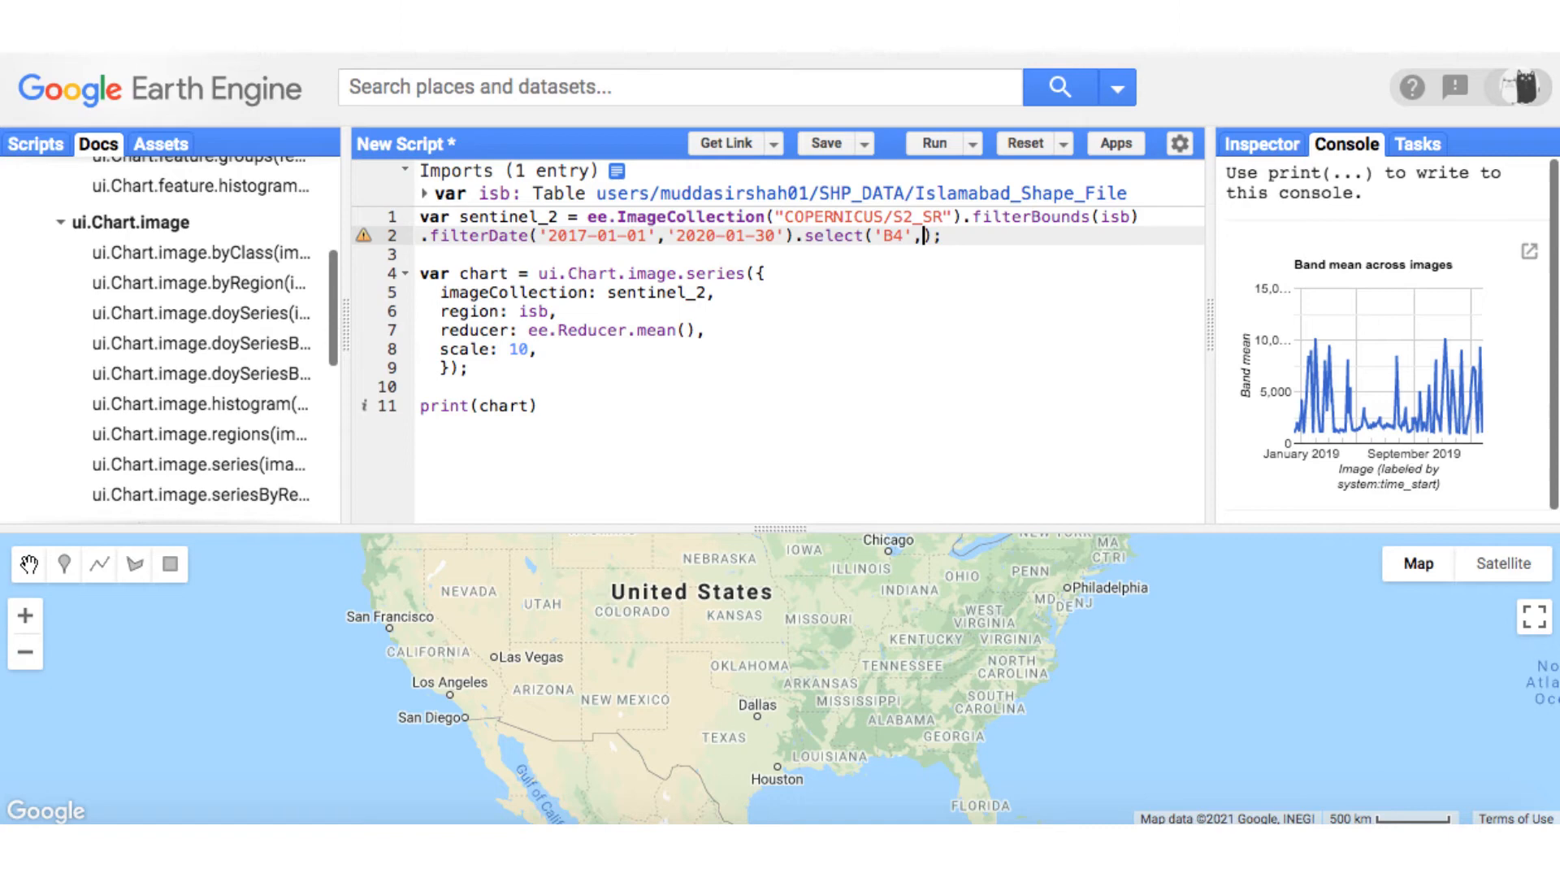
{"action": "type", "text": "'B8'"}
{"action": "left_click", "coordinate": [809, 348]}
{"action": "type", "text": "3"}
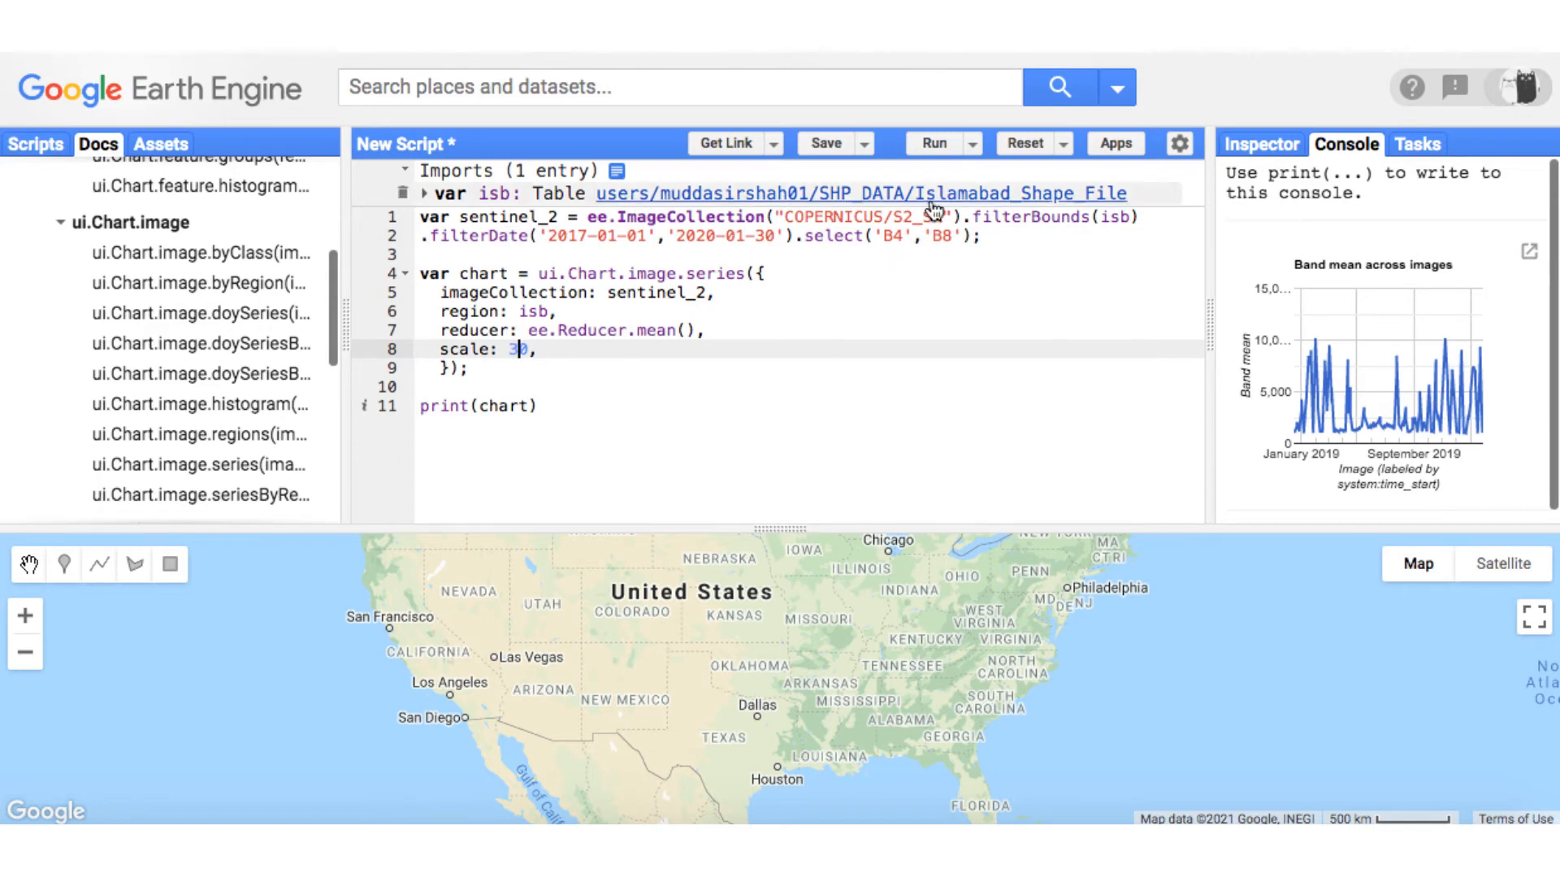
{"action": "left_click", "coordinate": [933, 143]}
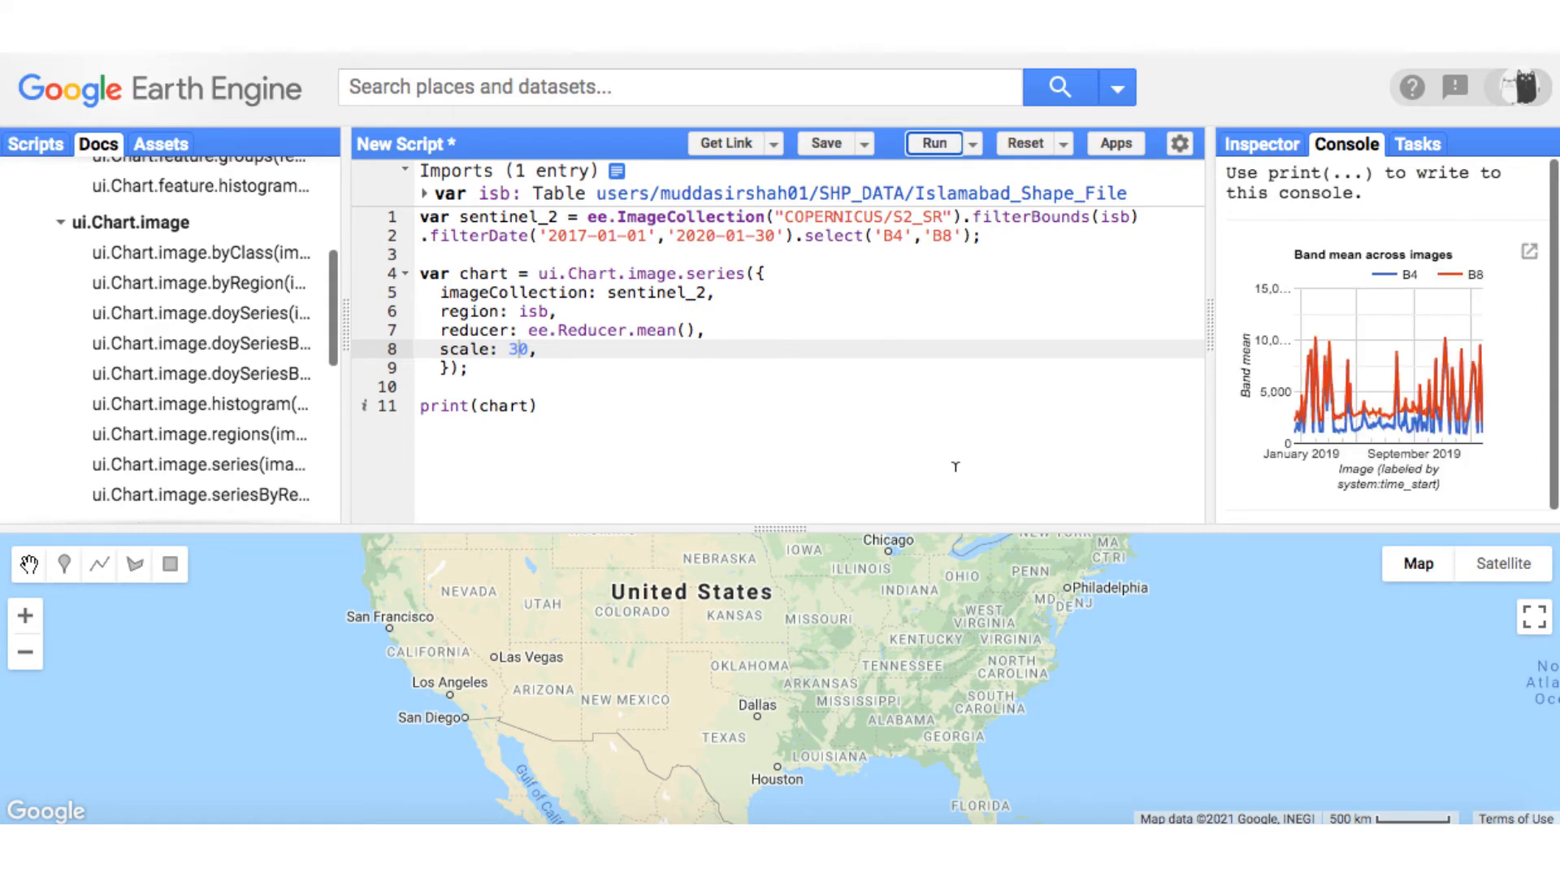
{"action": "mouse_move", "coordinate": [1426, 299]}
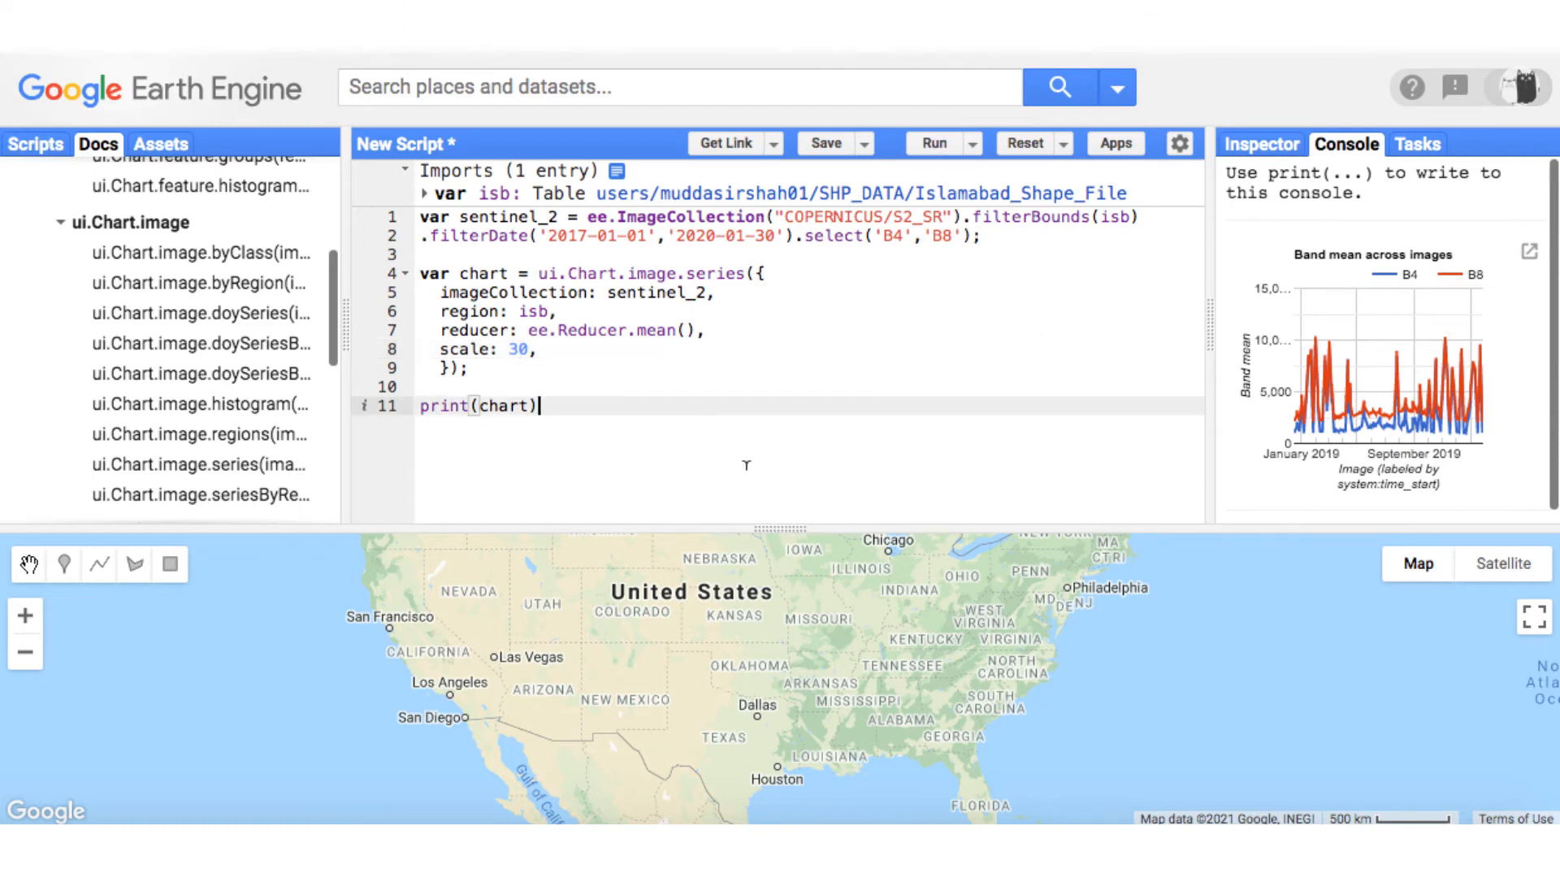
Map sentinel_2 with a function computing img.expression('(NIR-RED)/(NIR+RED)') as var ndvi
{"action": "type", "text": "var ndvi ="}
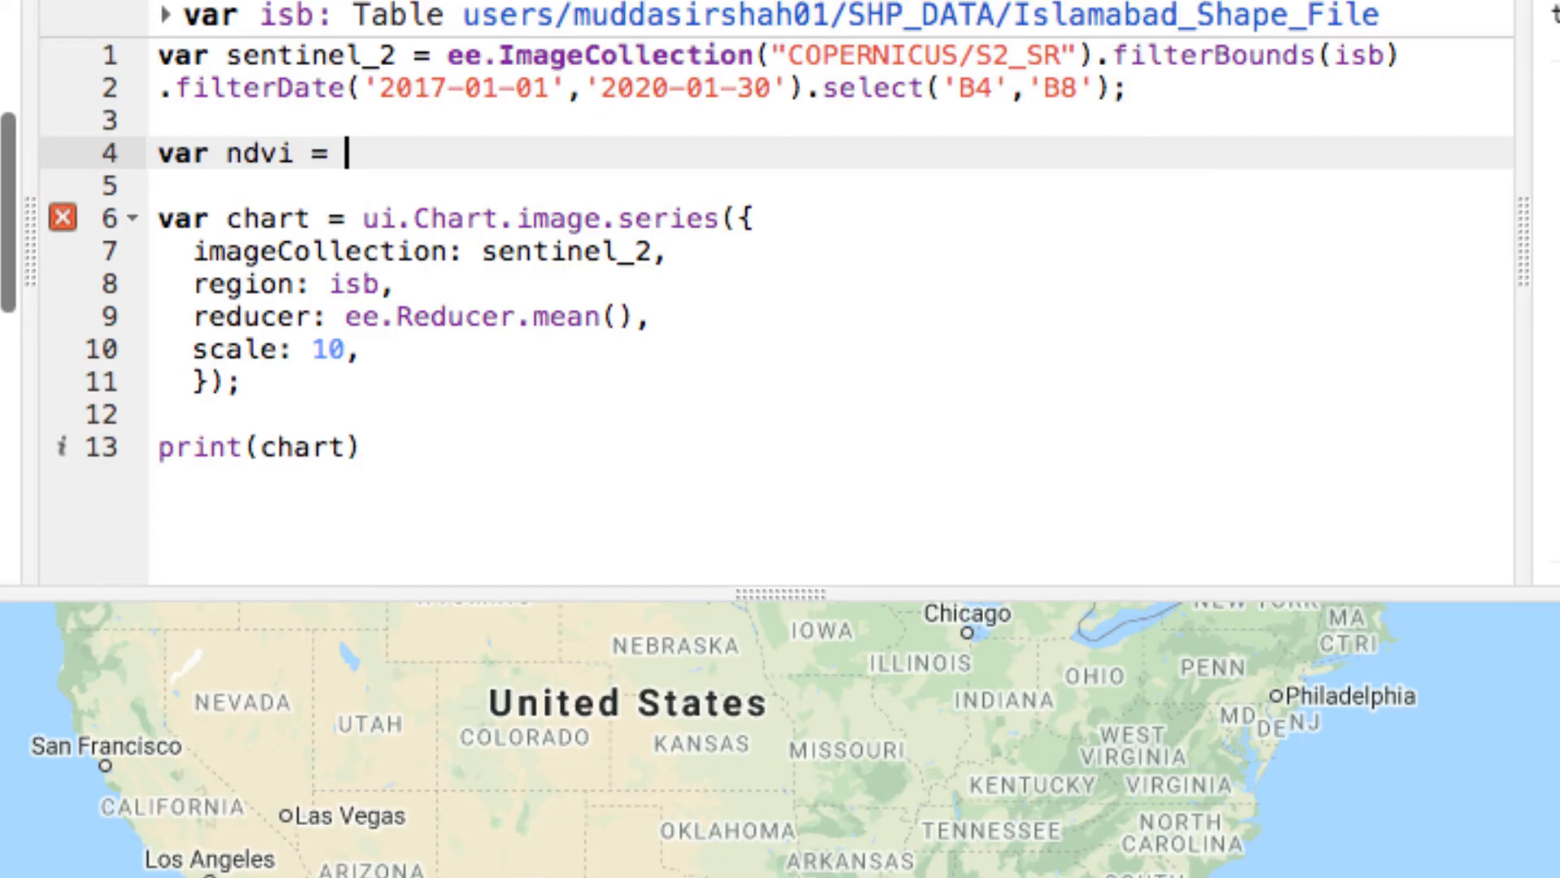
{"action": "type", "text": "sentinel_2.map("}
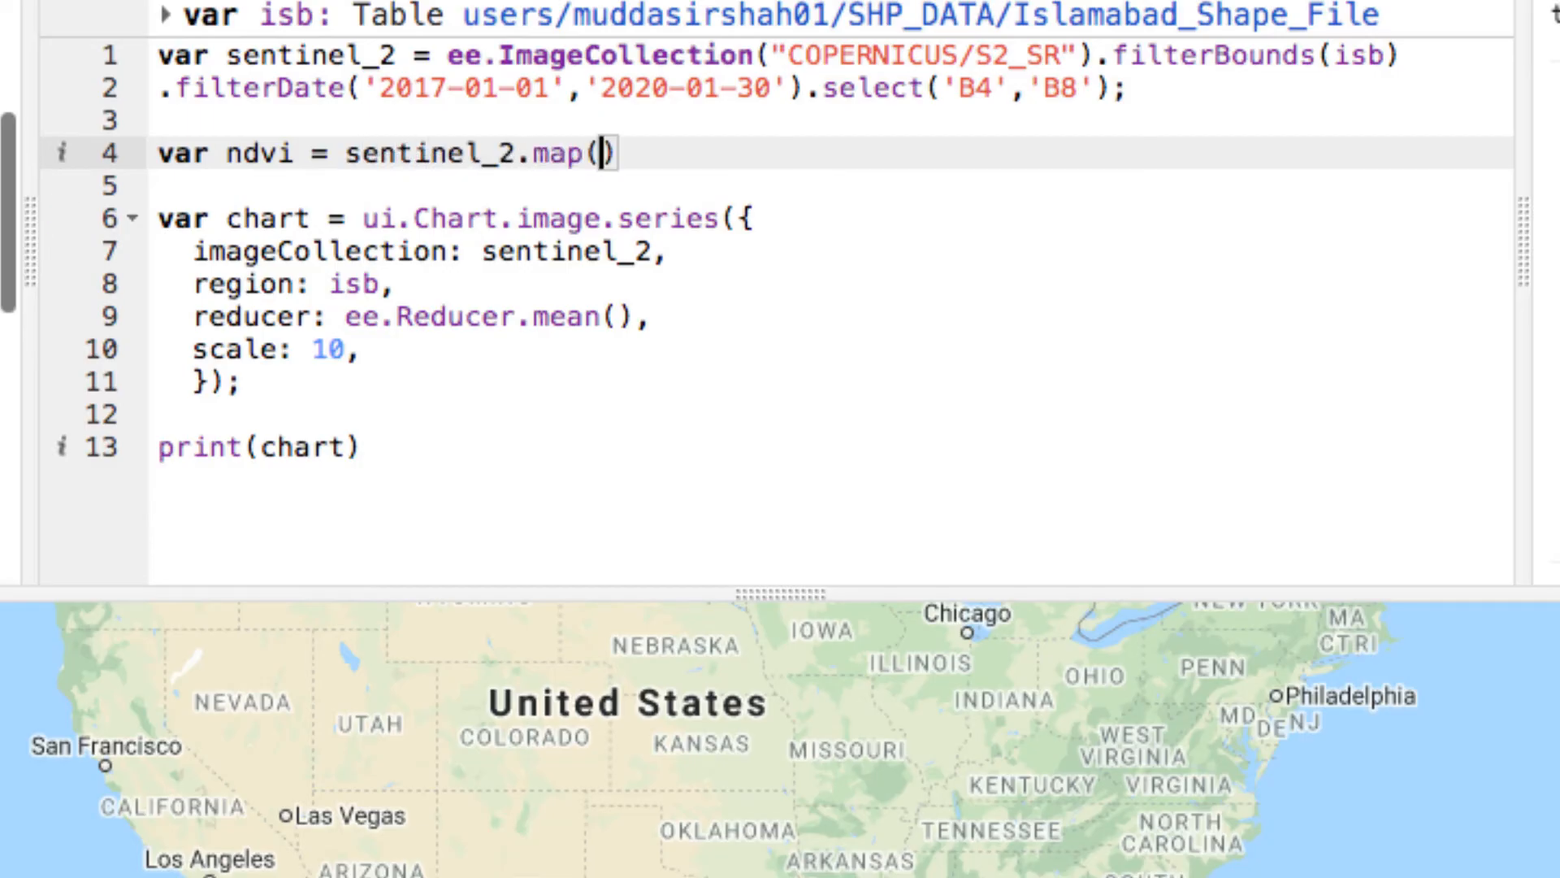
{"action": "type", "text": "function(img"}
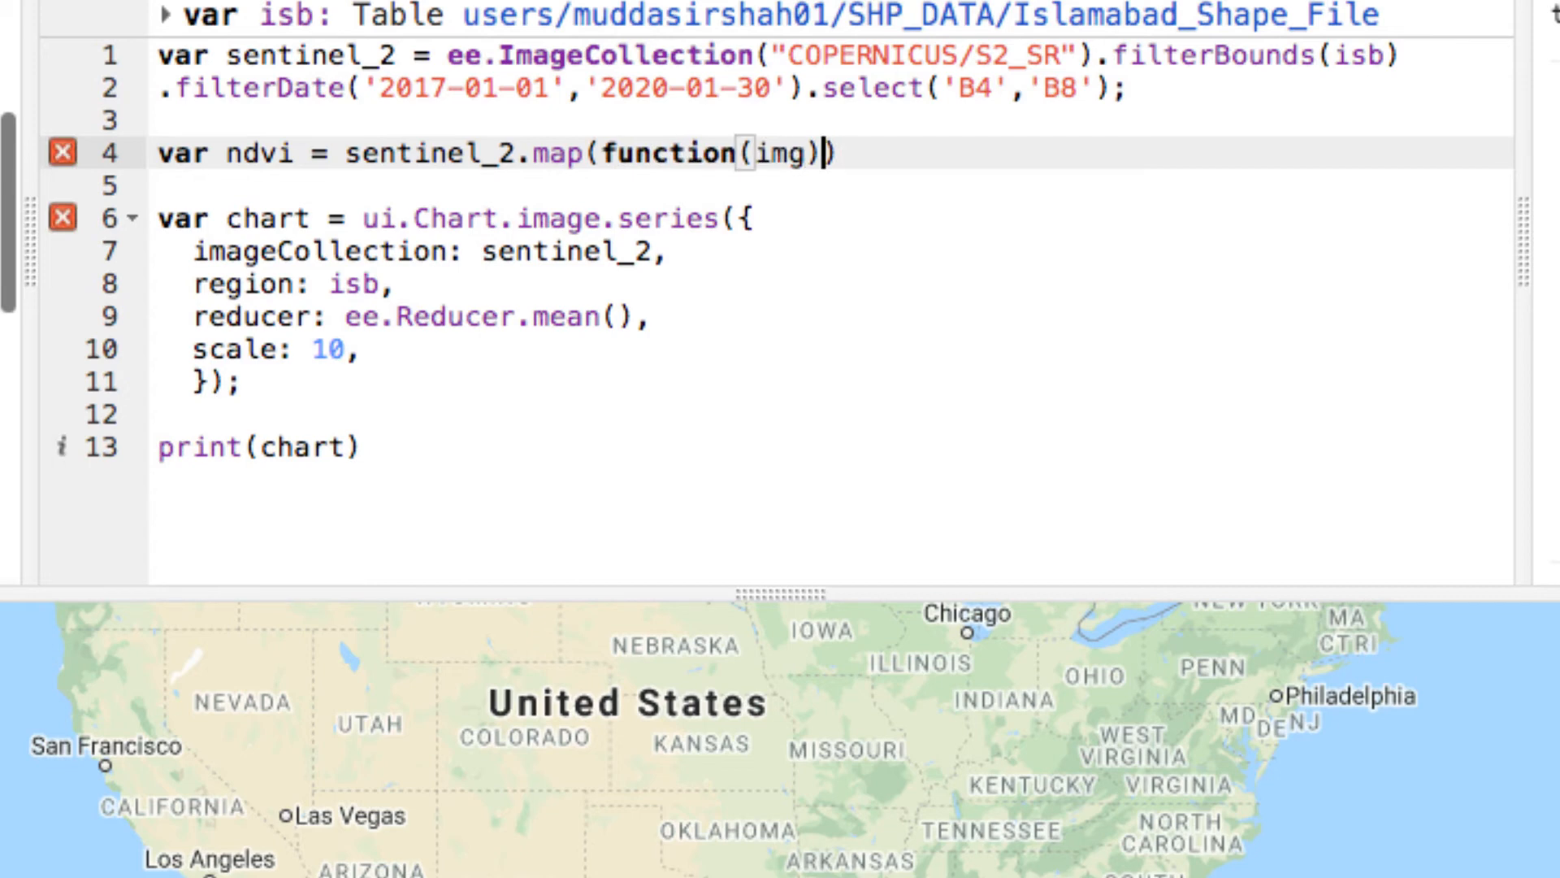
{"action": "type", "text": "{"}
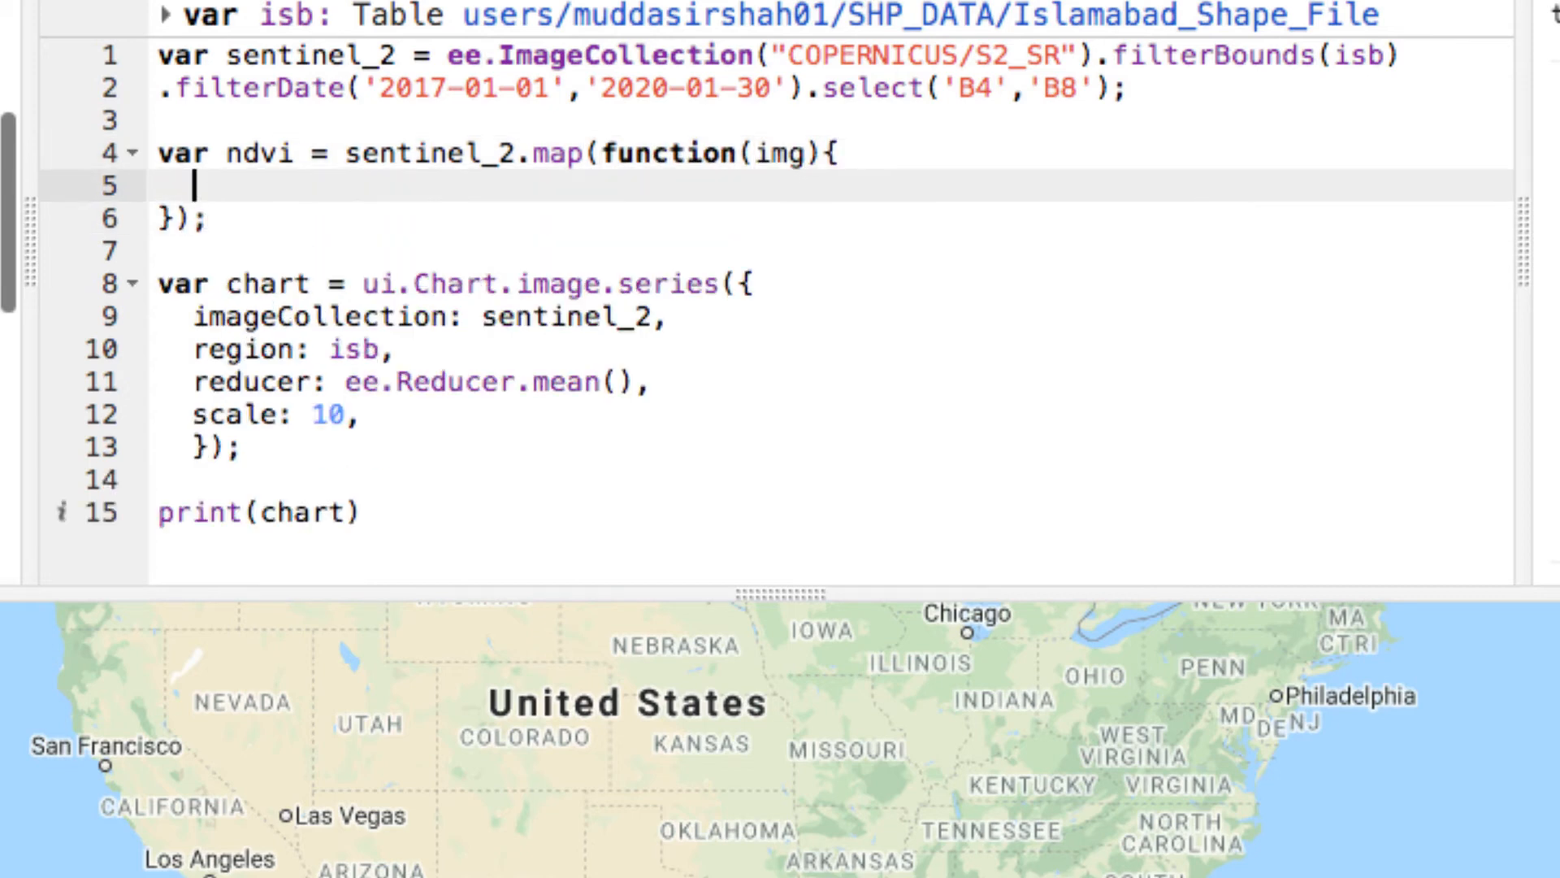
{"action": "type", "text": "var ndvi = img."}
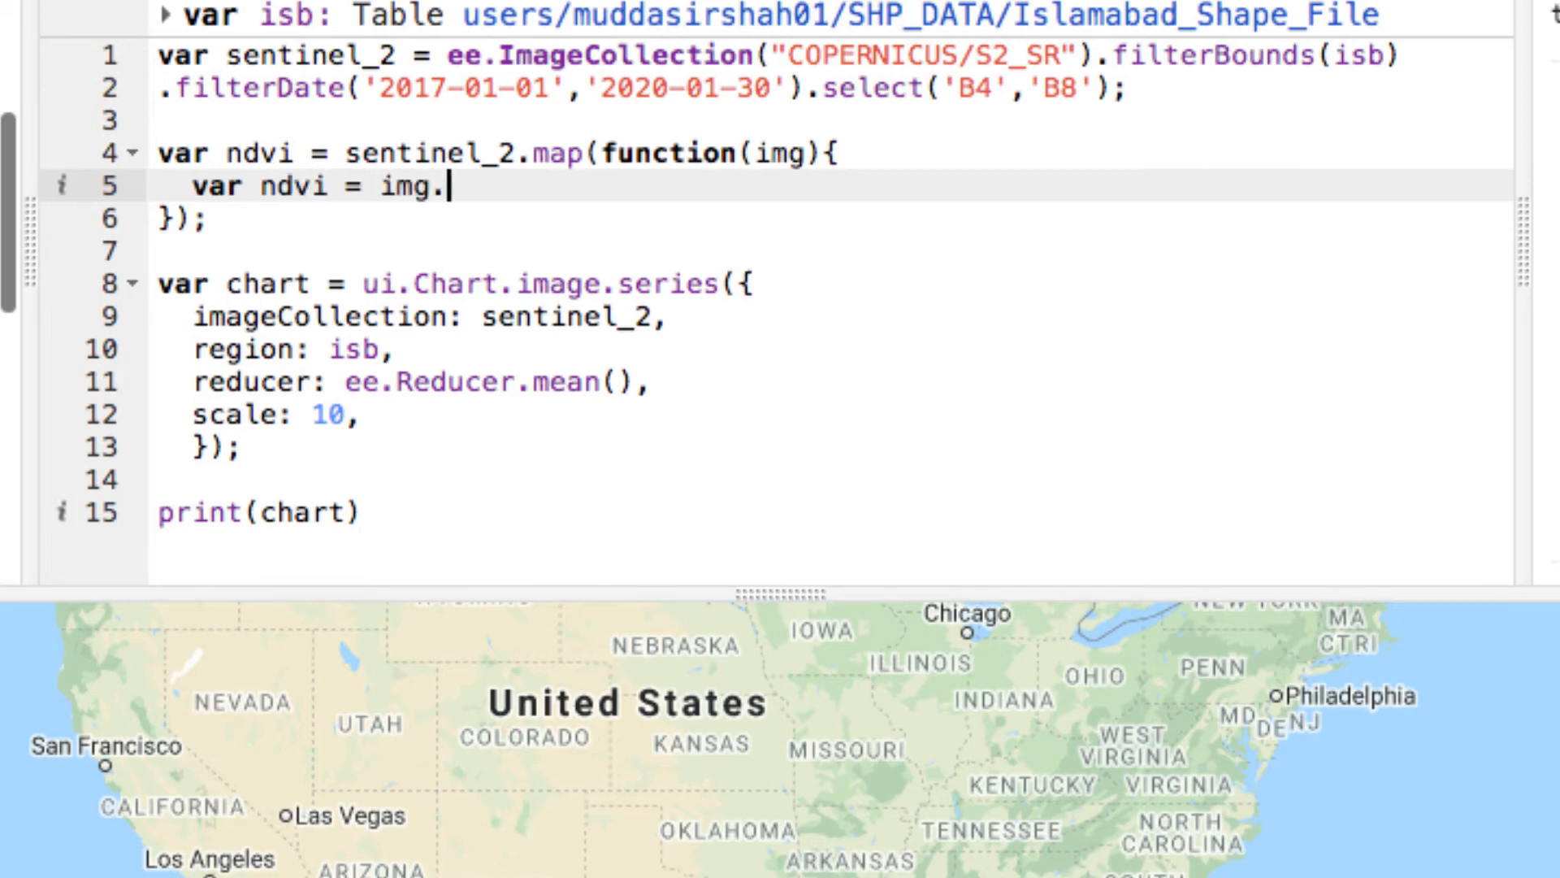
{"action": "type", "text": "expression('')"}
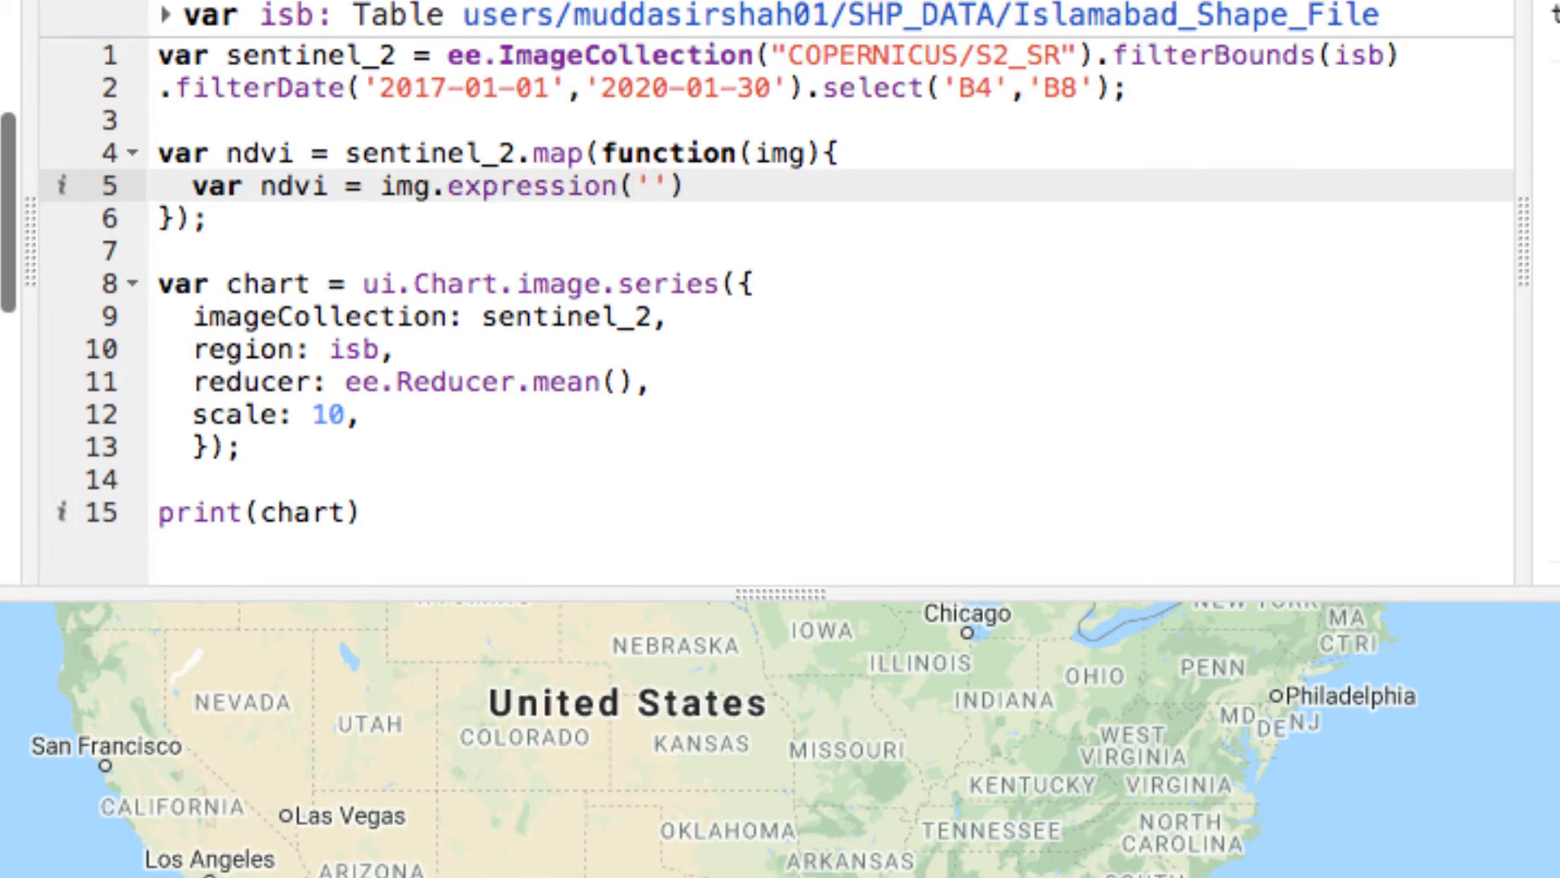
{"action": "type", "text": "(NIR"}
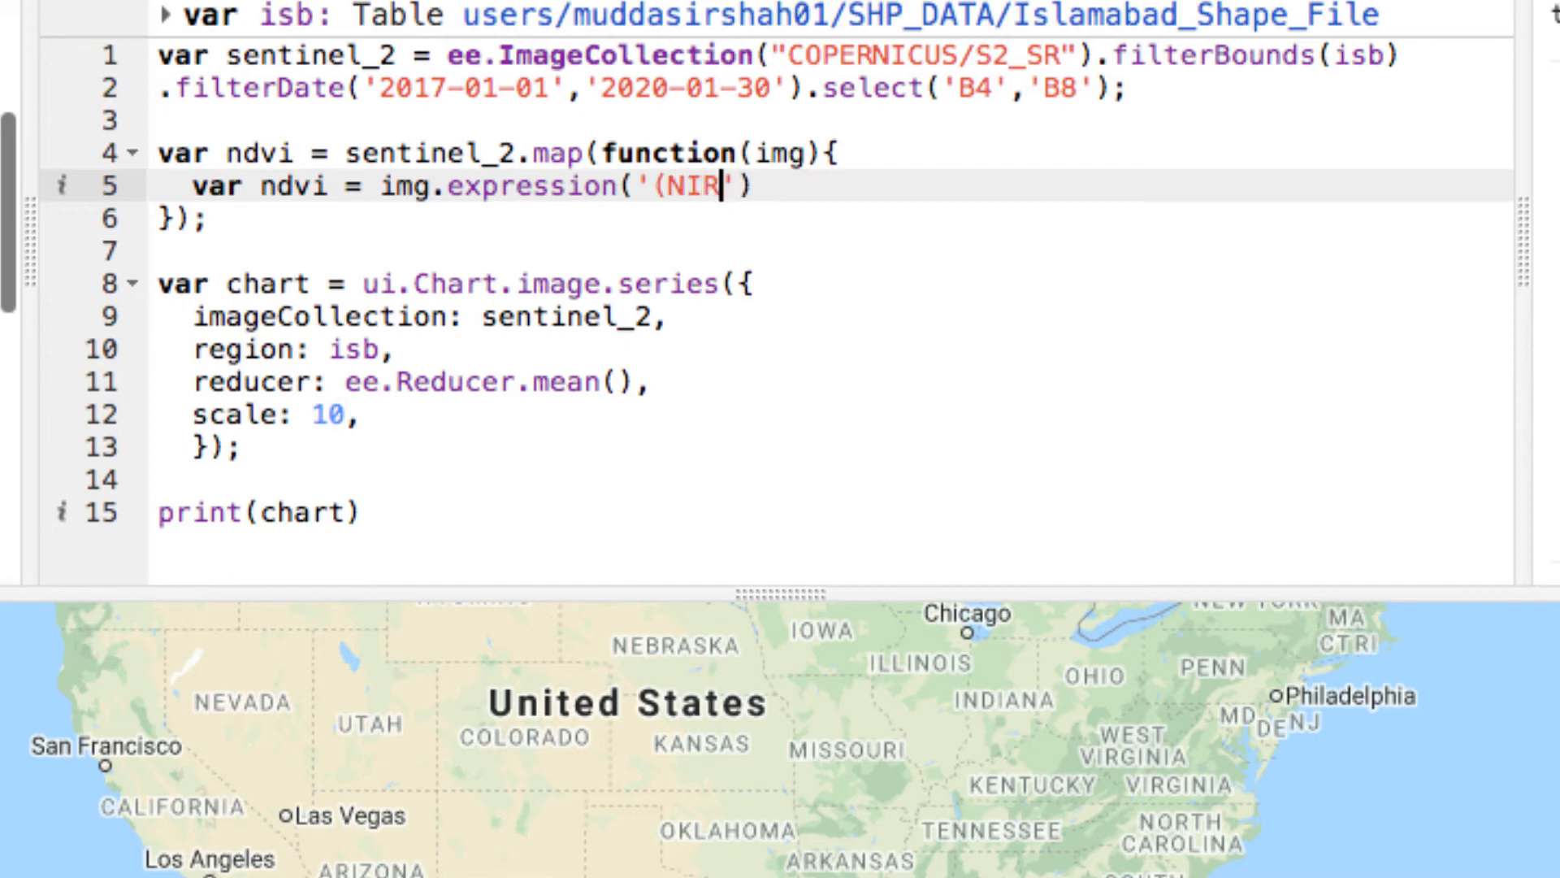
{"action": "type", "text": "-RED/NIR+"}
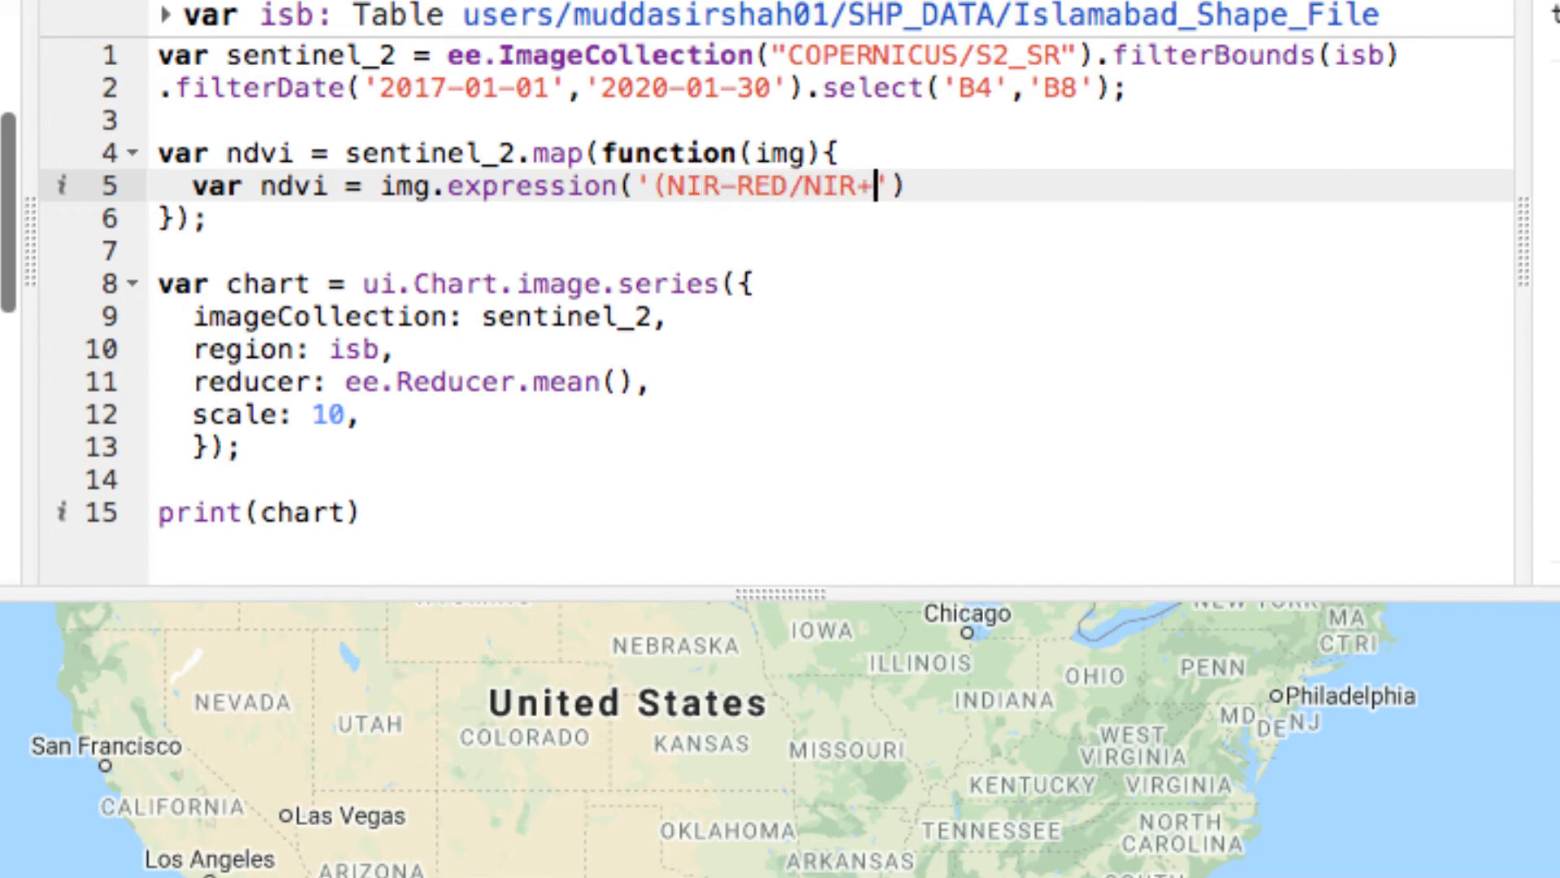
{"action": "type", "text": "RED',"}
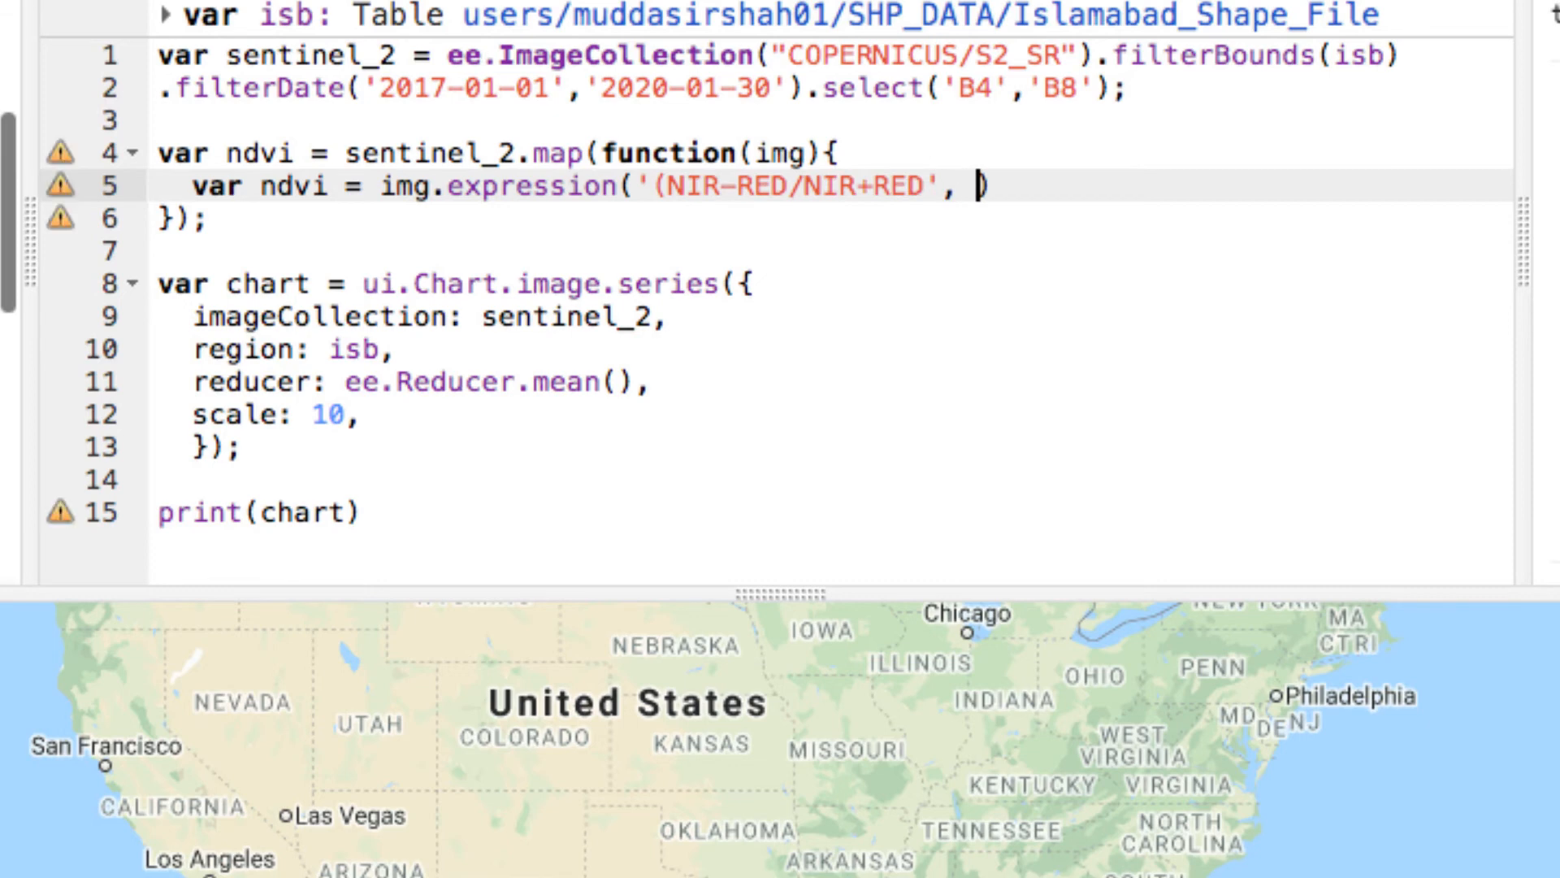
{"action": "type", "text": "{"}
{"action": "type", "text": "NIR: img.select('B8"}
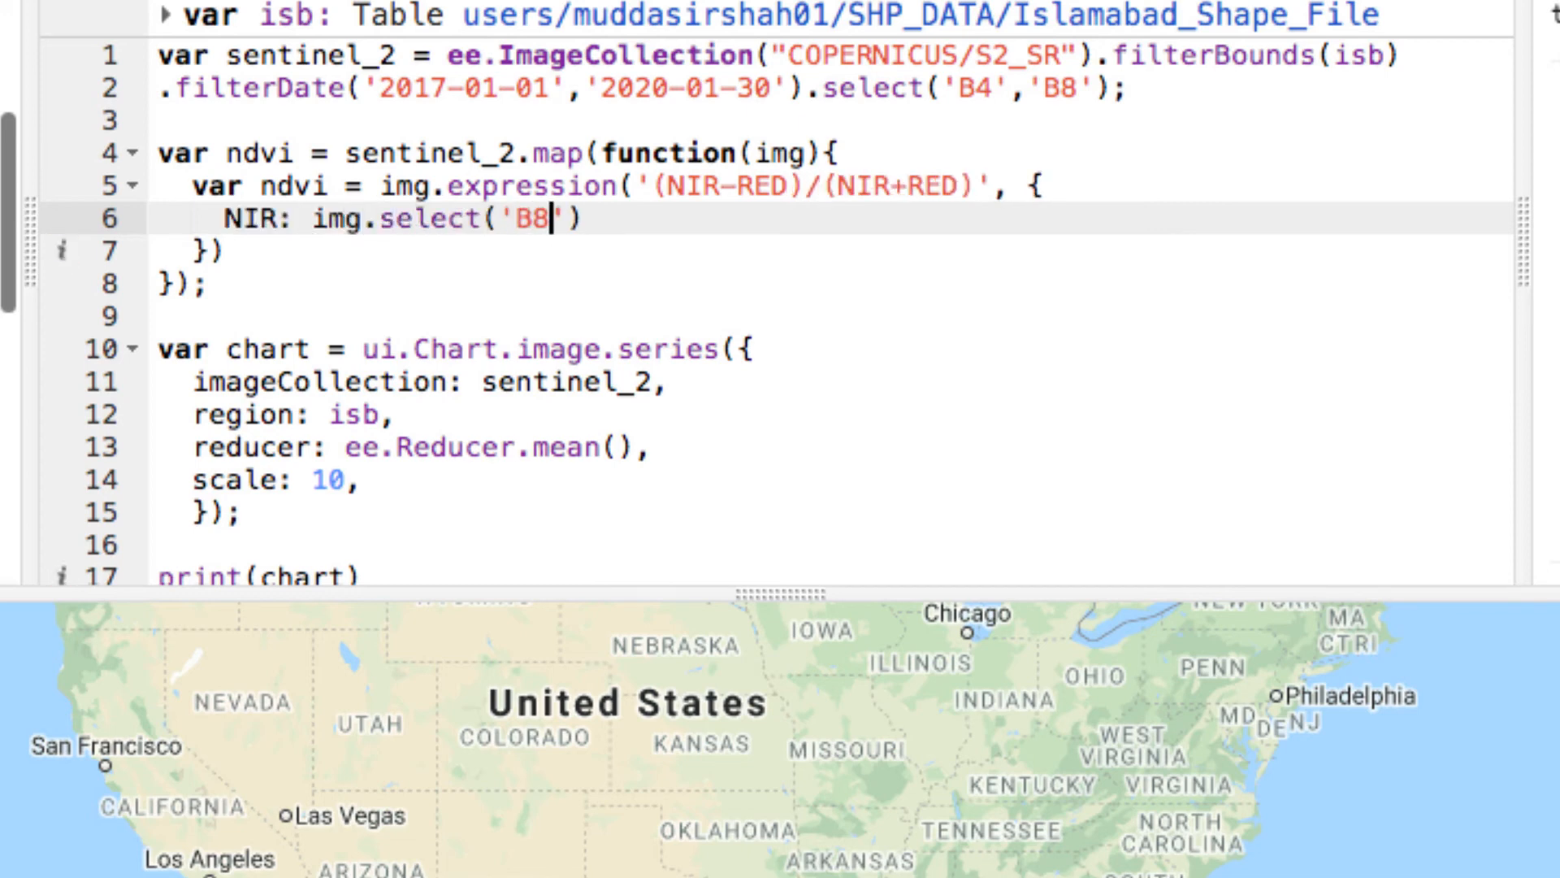
Return img.addBands(ndvi) from the map and chart the ndvi collection
{"action": "type", "text": ","}
{"action": "type", "text": "re"}
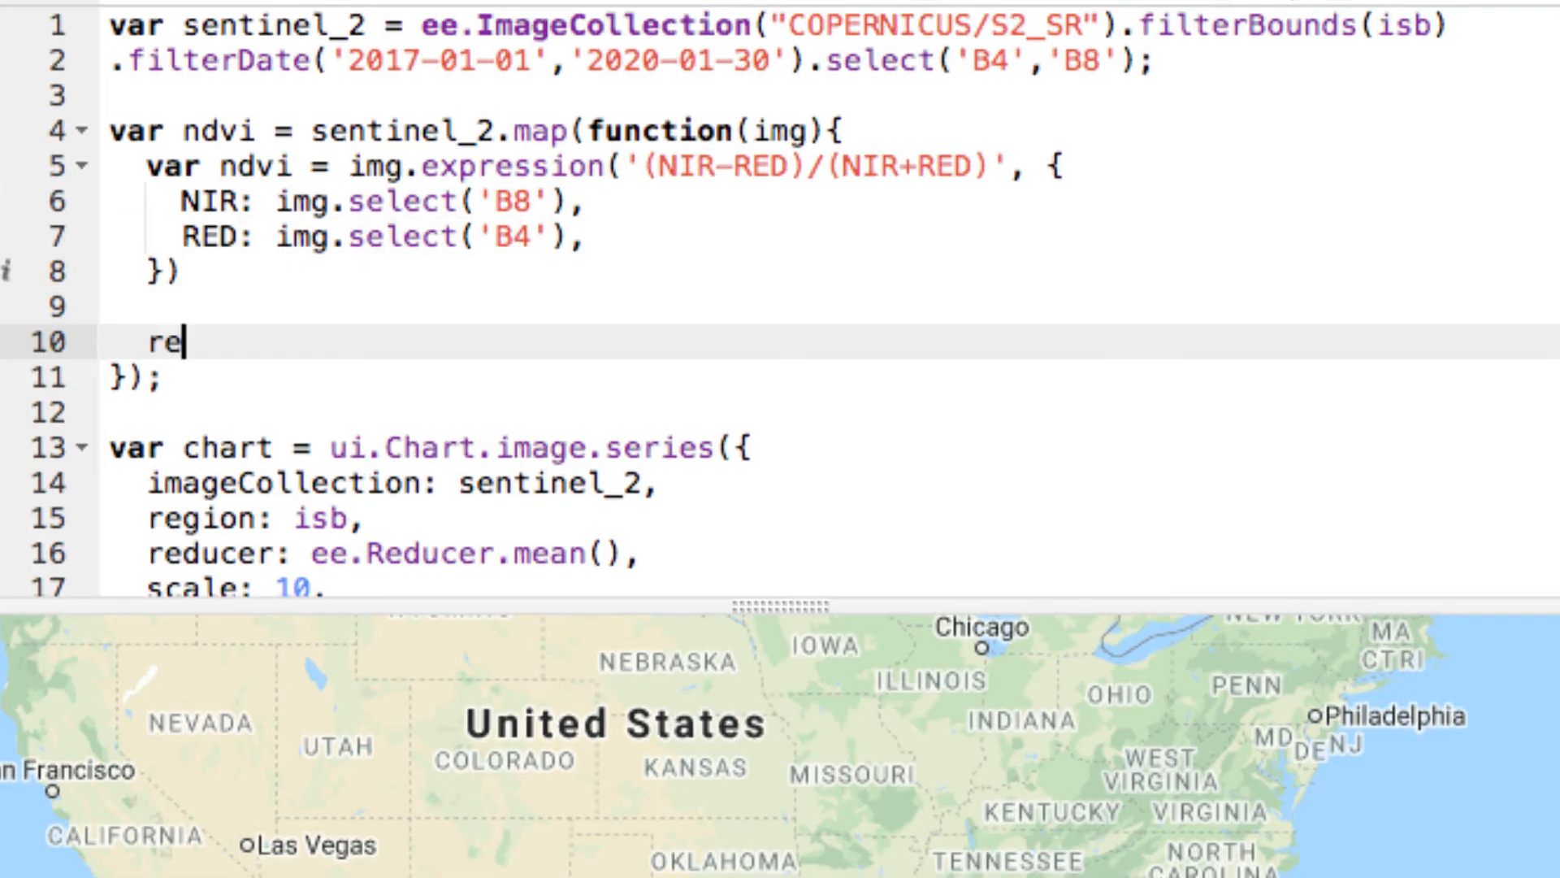
{"action": "type", "text": "turn img.addBands(ndvi)"}
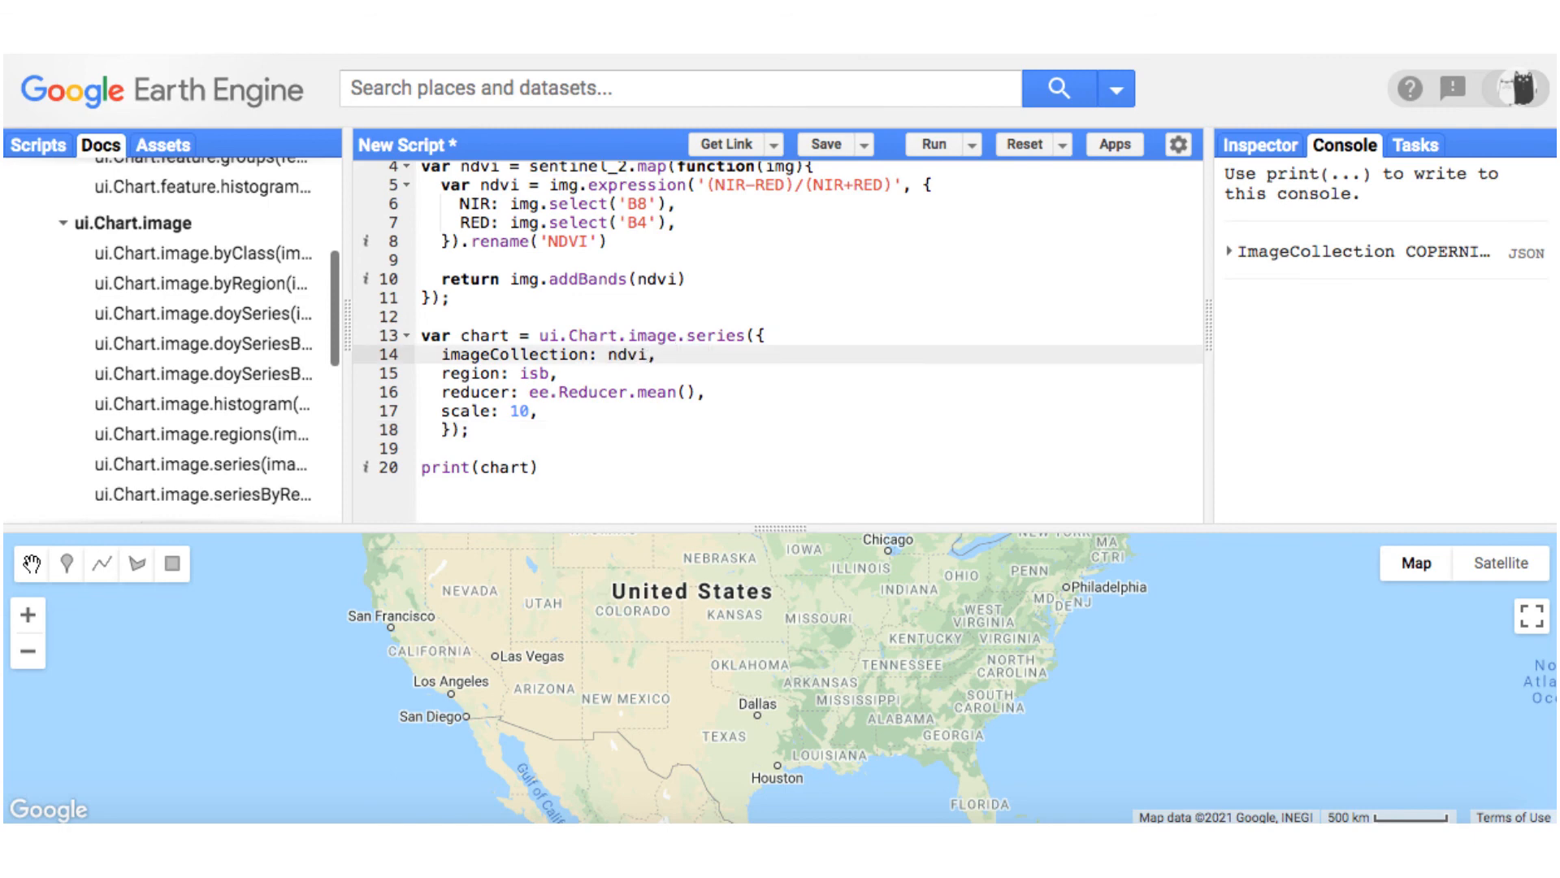
Select only the 'NDVI' band for the chart and run the script
{"action": "type", "text": ".select('NDVI')"}
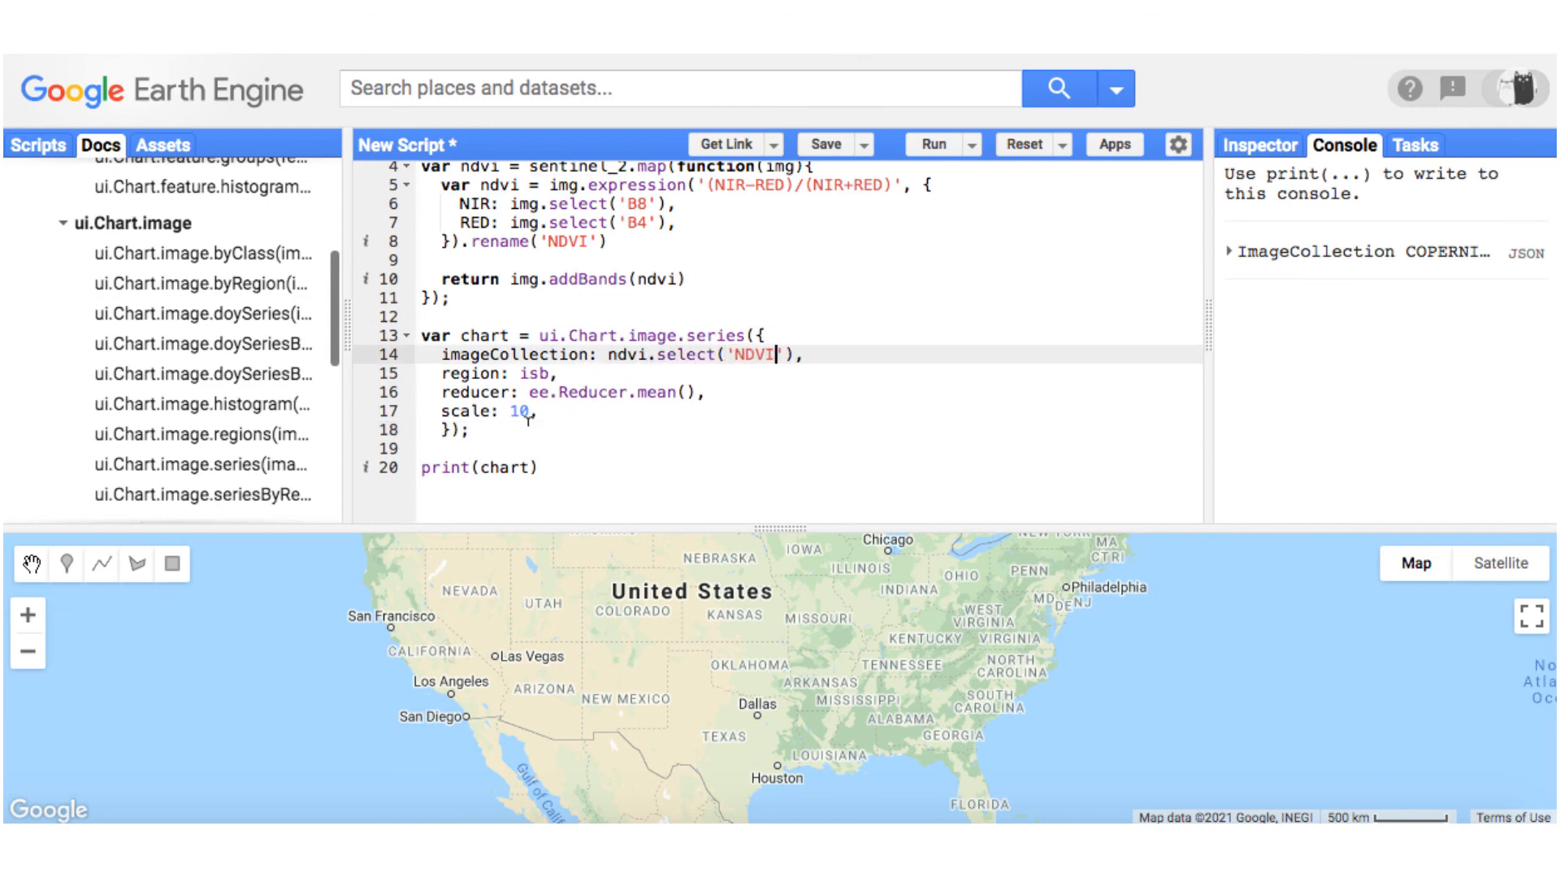
{"action": "left_click", "coordinate": [934, 144]}
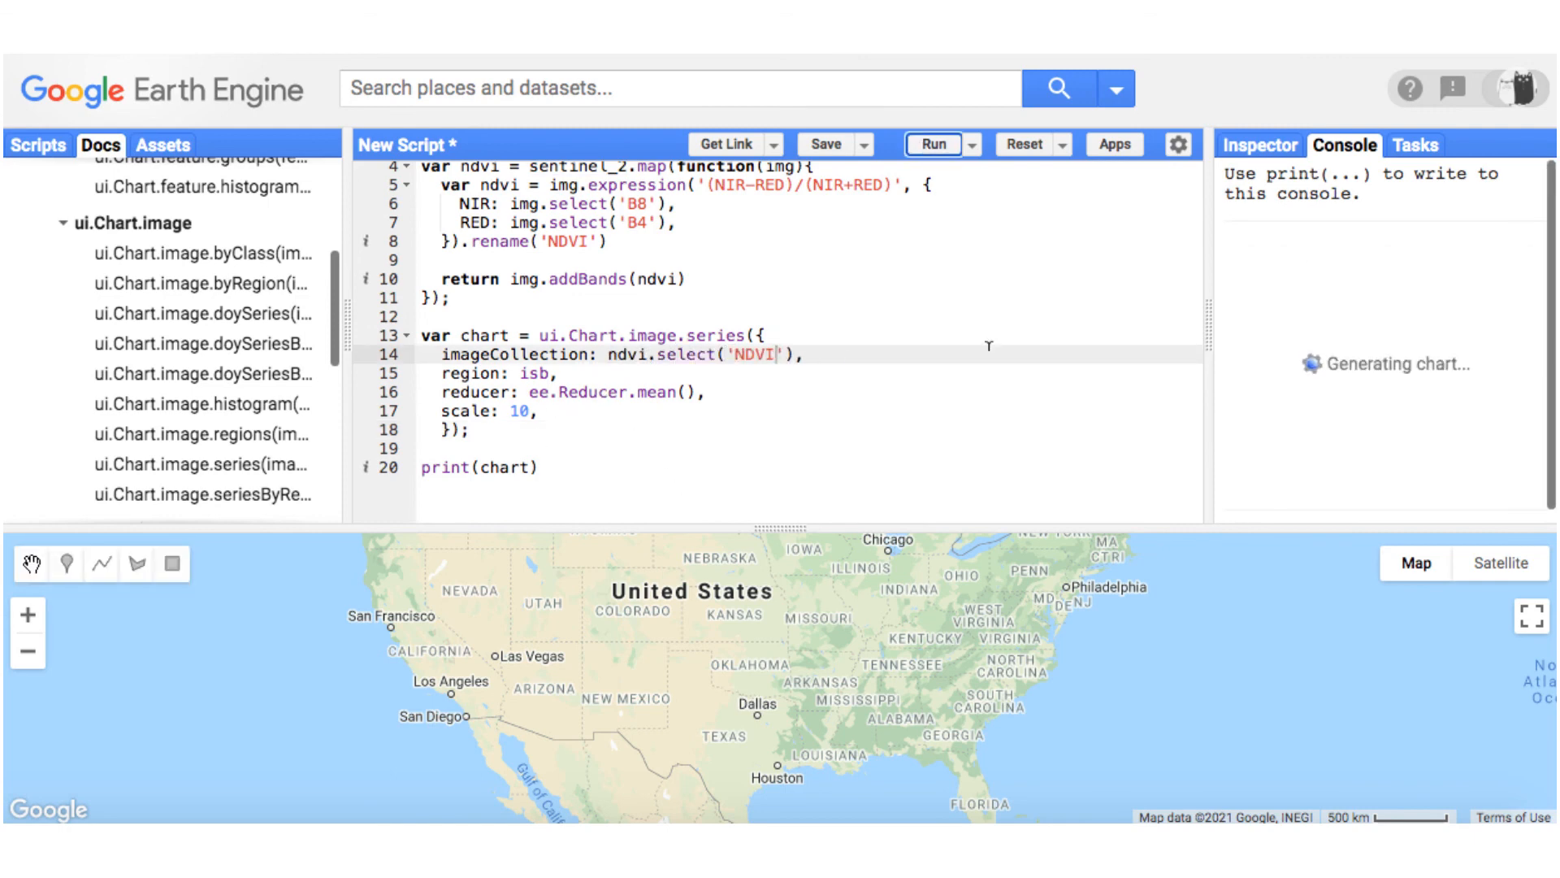